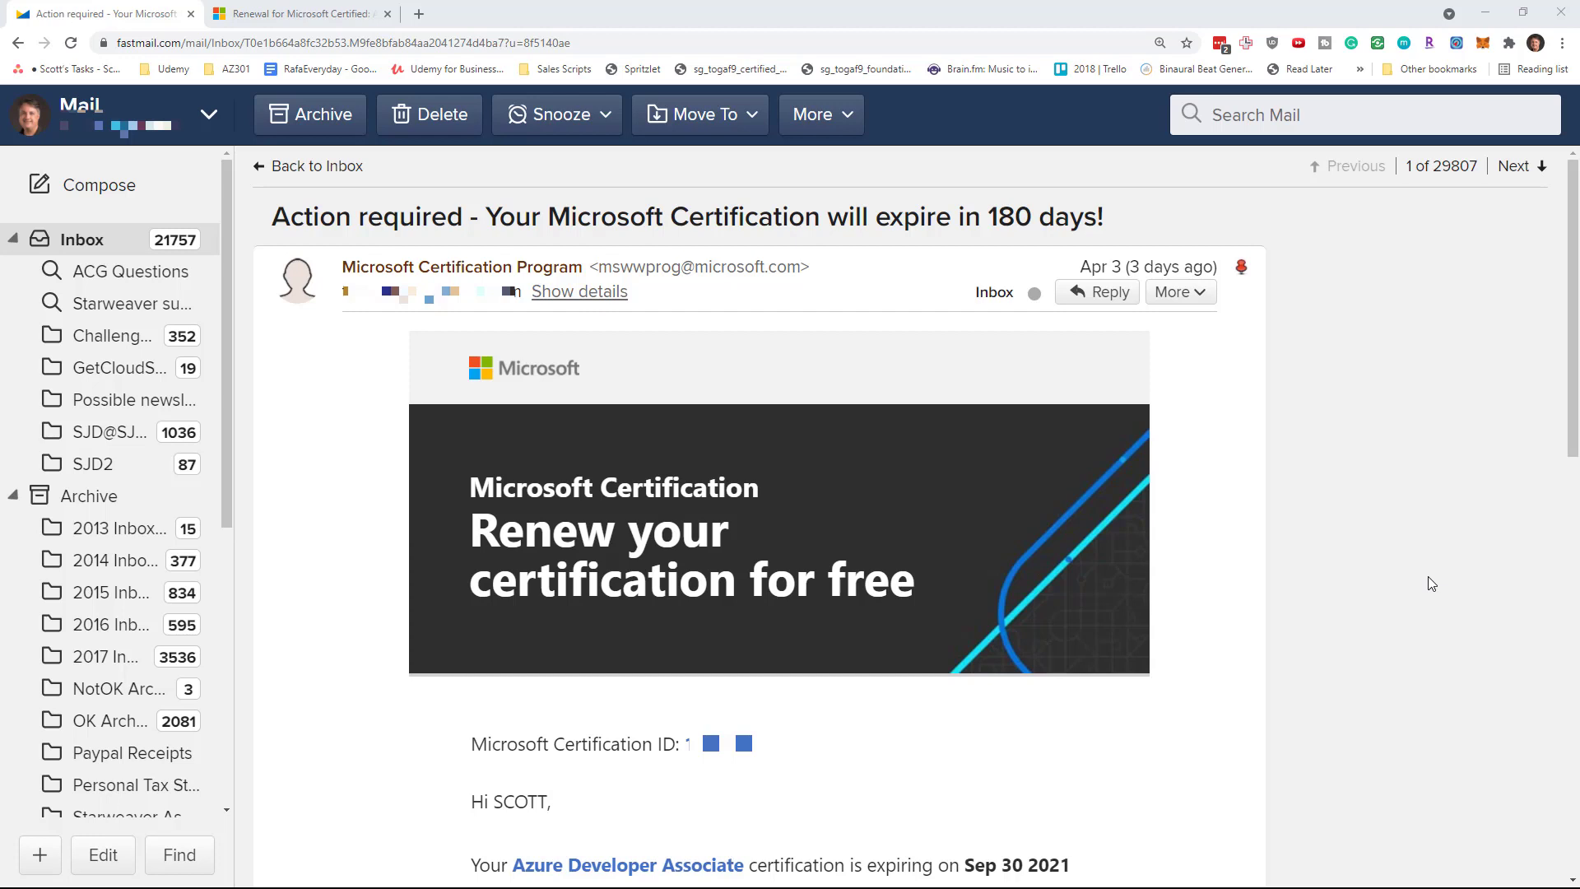
{"action": "mouse_move", "coordinate": [333, 219]}
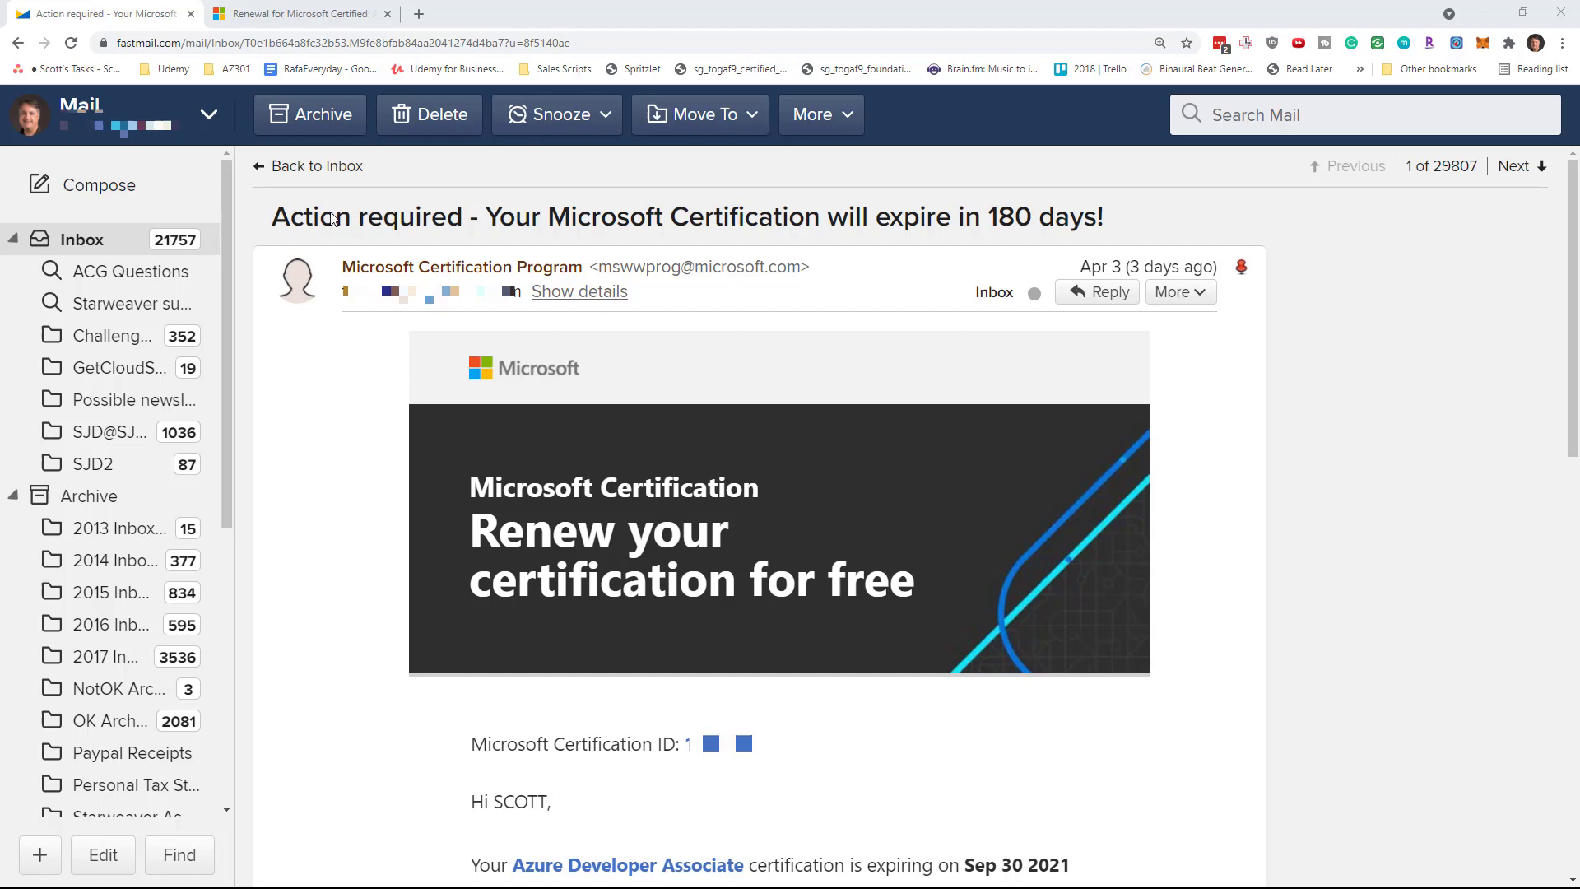
Highlight the 'Action required' subject line, then bring the renewal paragraph and Sep 30 2021 expiry into view
{"action": "double_click", "coordinate": [369, 218]}
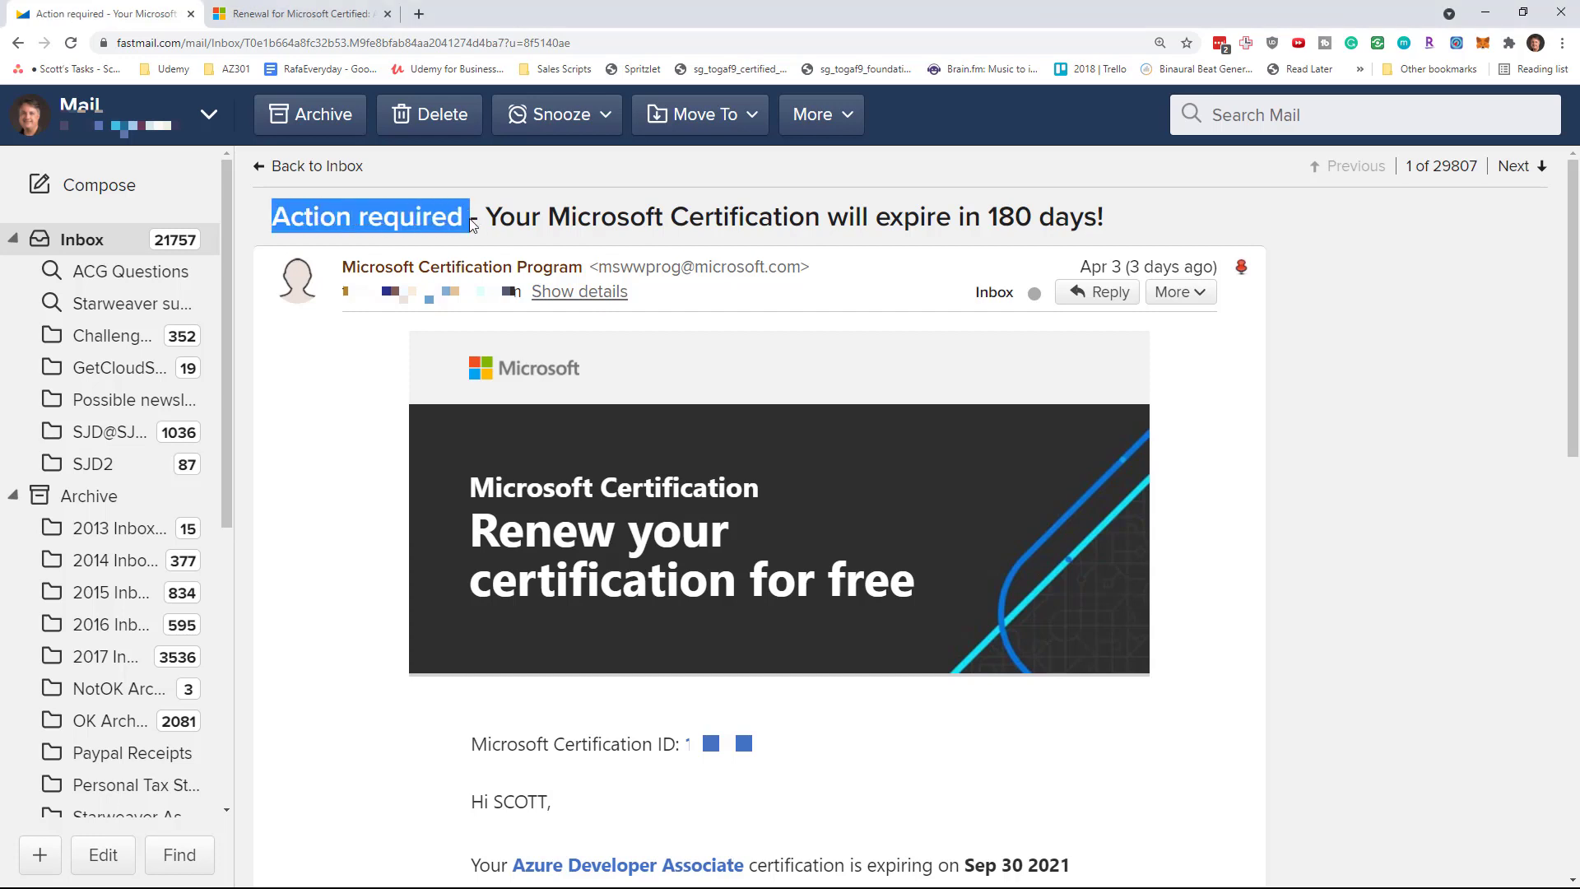
{"action": "left_click_drag", "start_coordinate": [469, 218], "coordinate": [963, 217]}
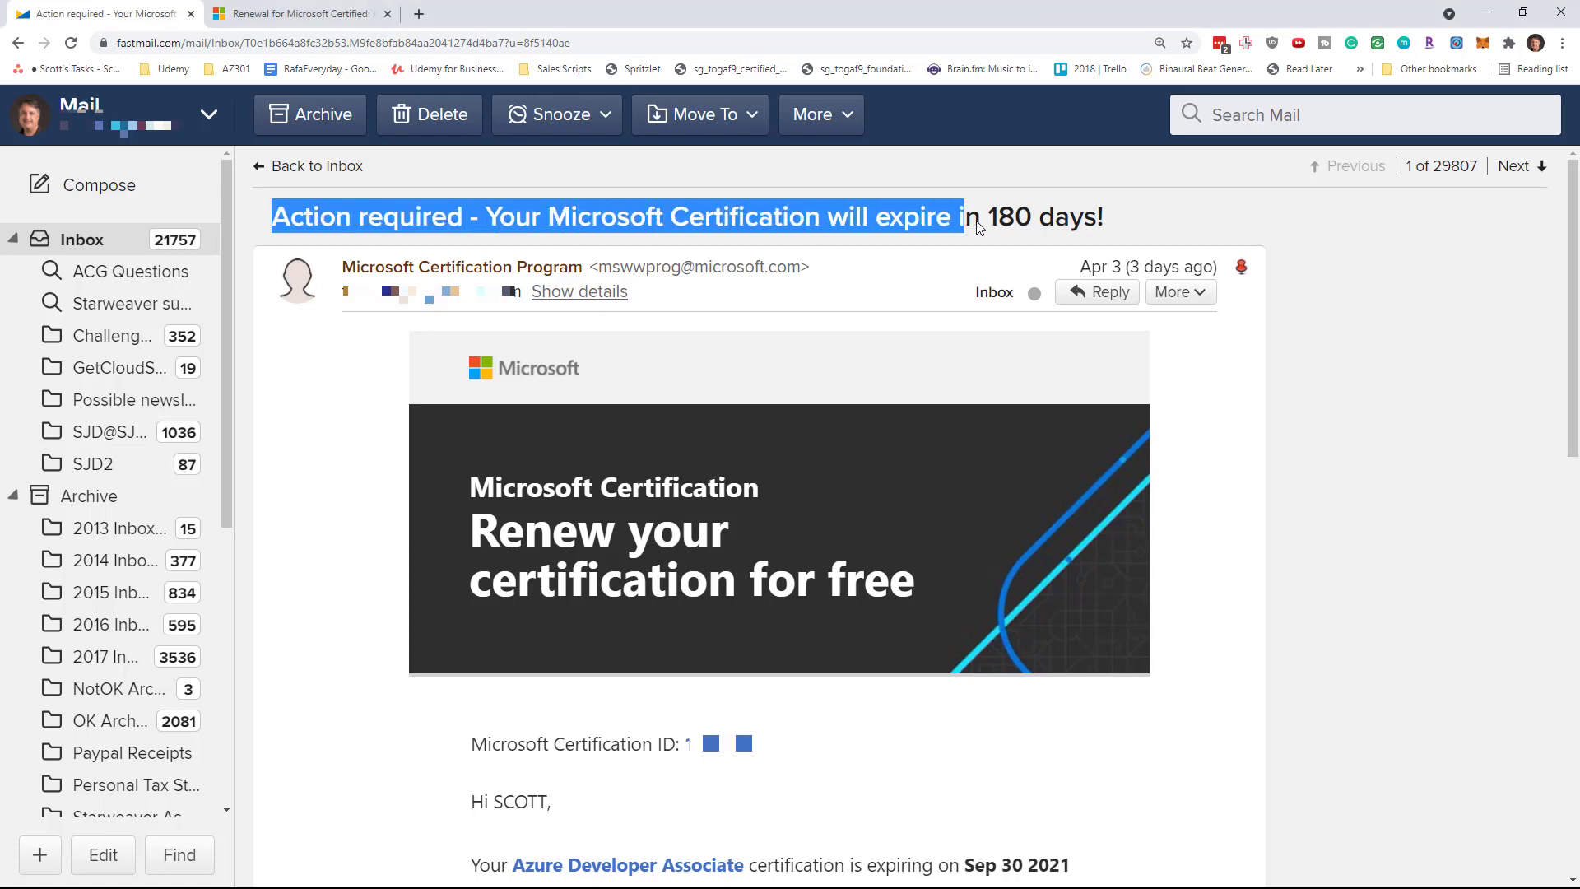
{"action": "left_click", "coordinate": [1359, 244]}
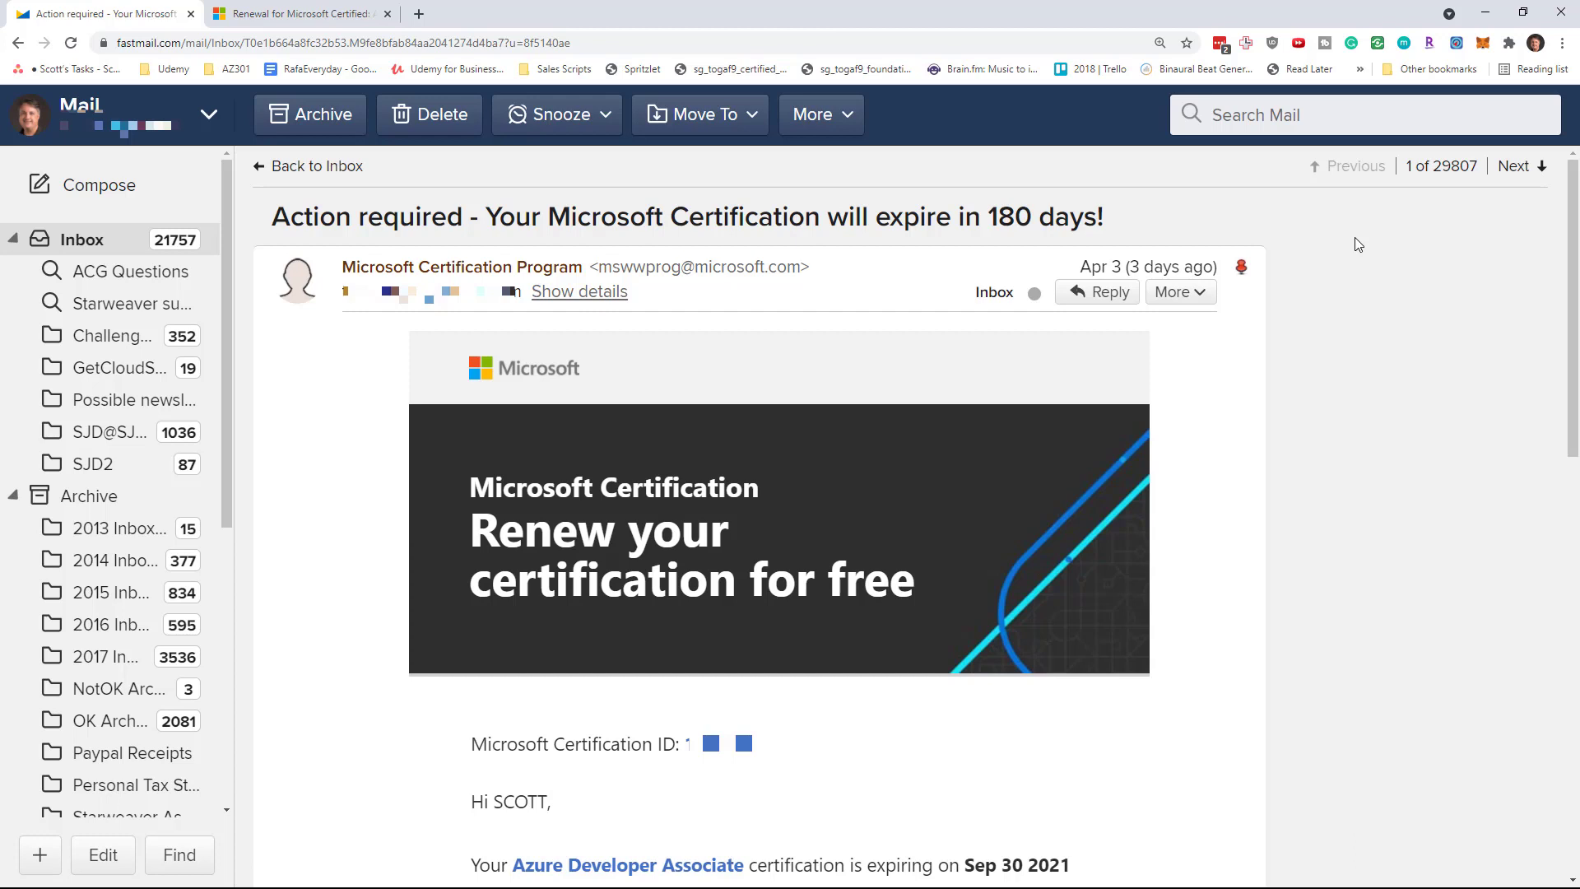
{"action": "mouse_move", "coordinate": [1188, 225]}
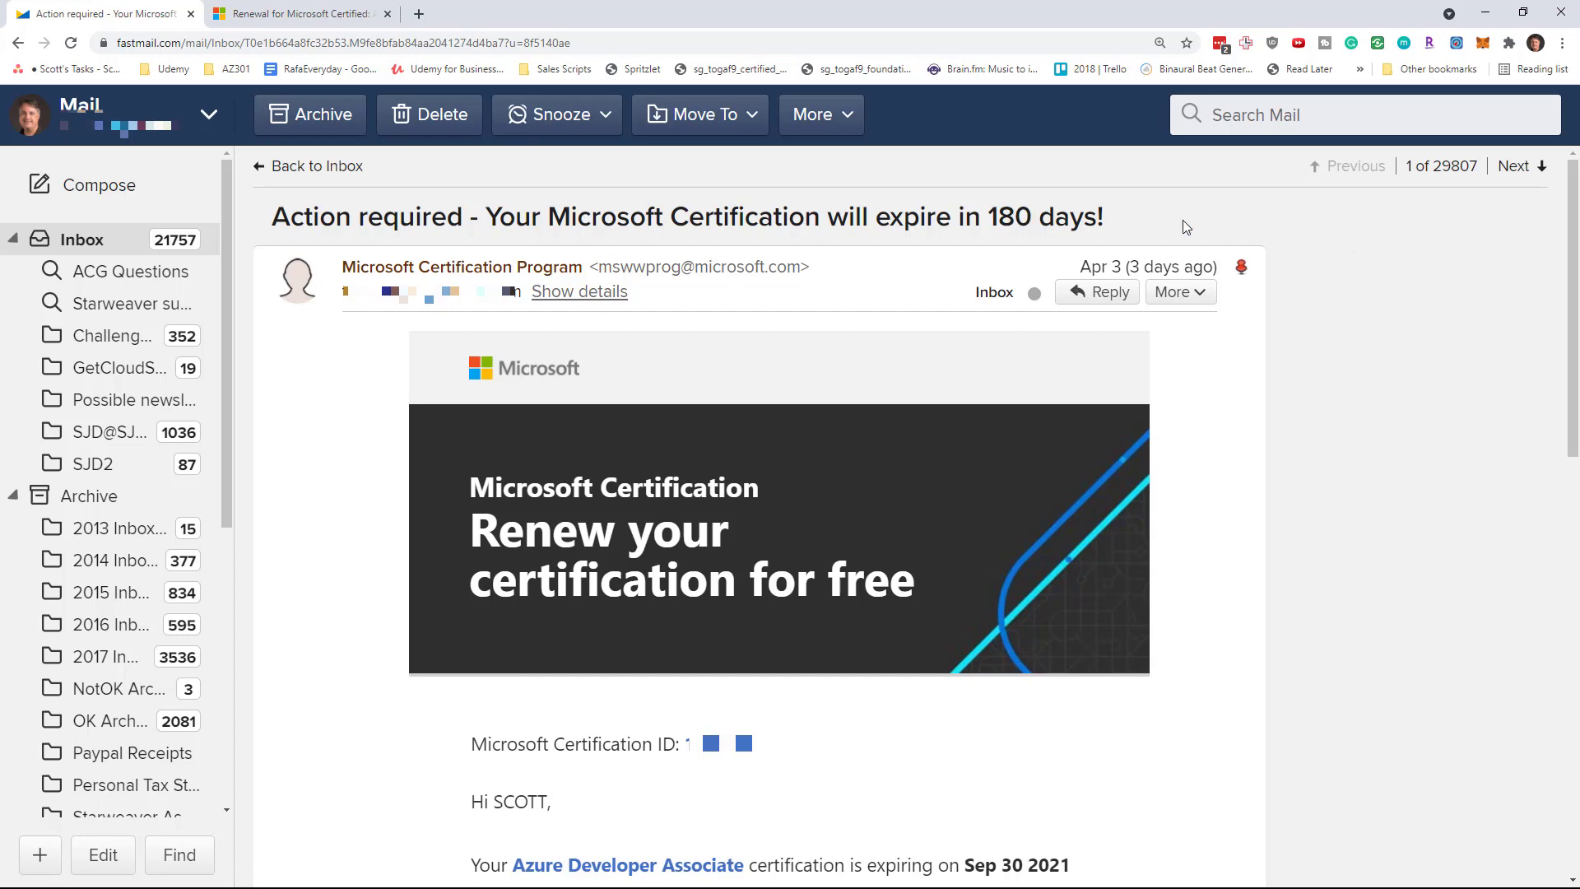
{"action": "mouse_move", "coordinate": [1373, 288]}
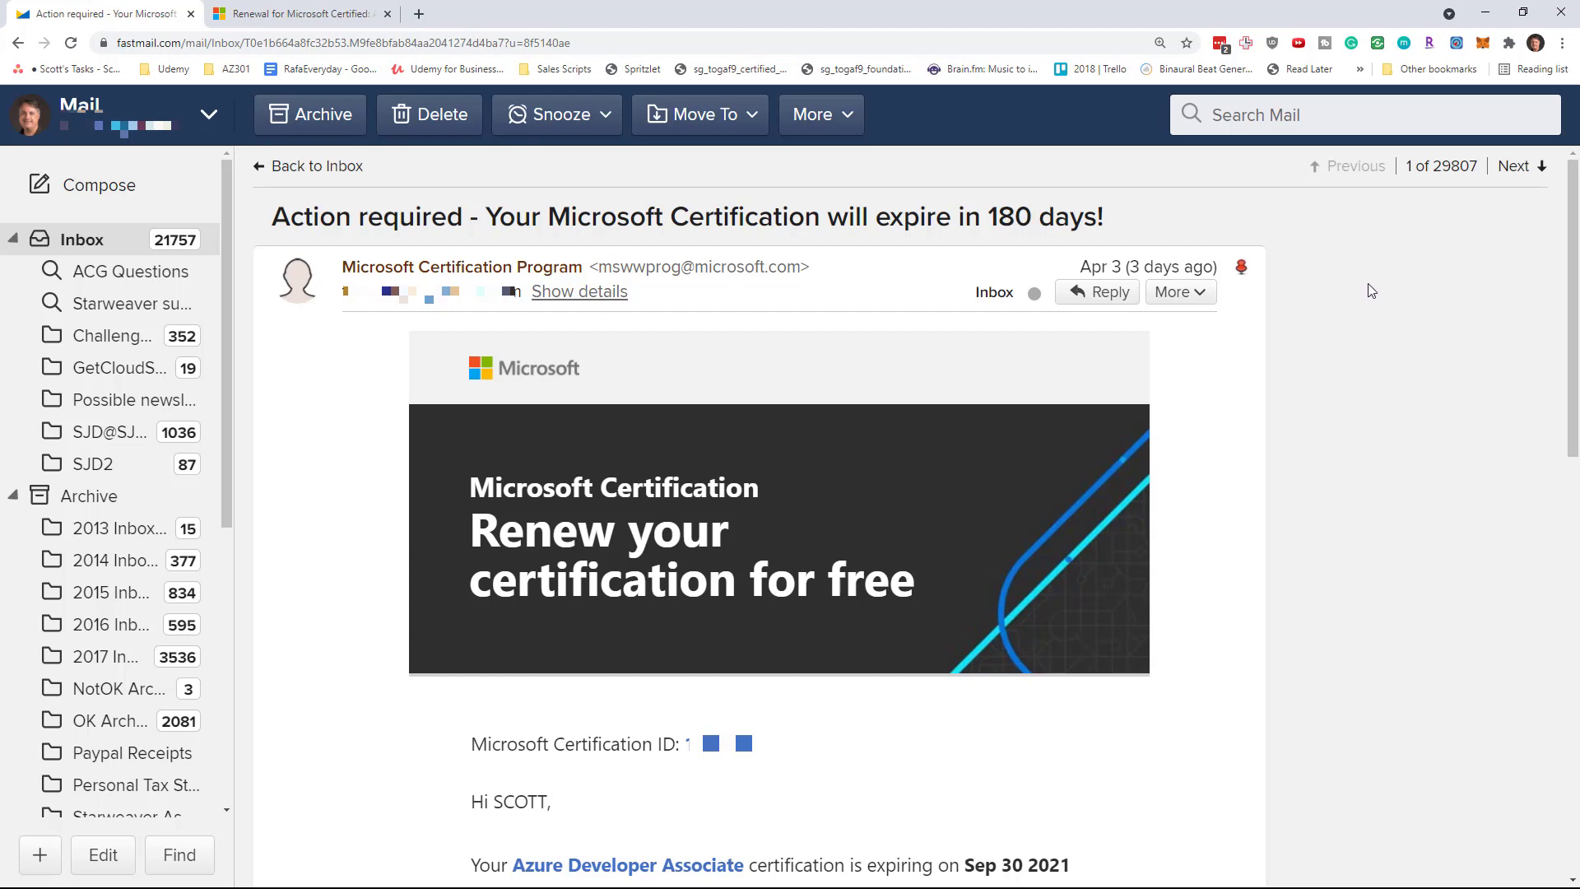
{"action": "scroll", "scroll_direction": "down", "scroll_amount": 3}
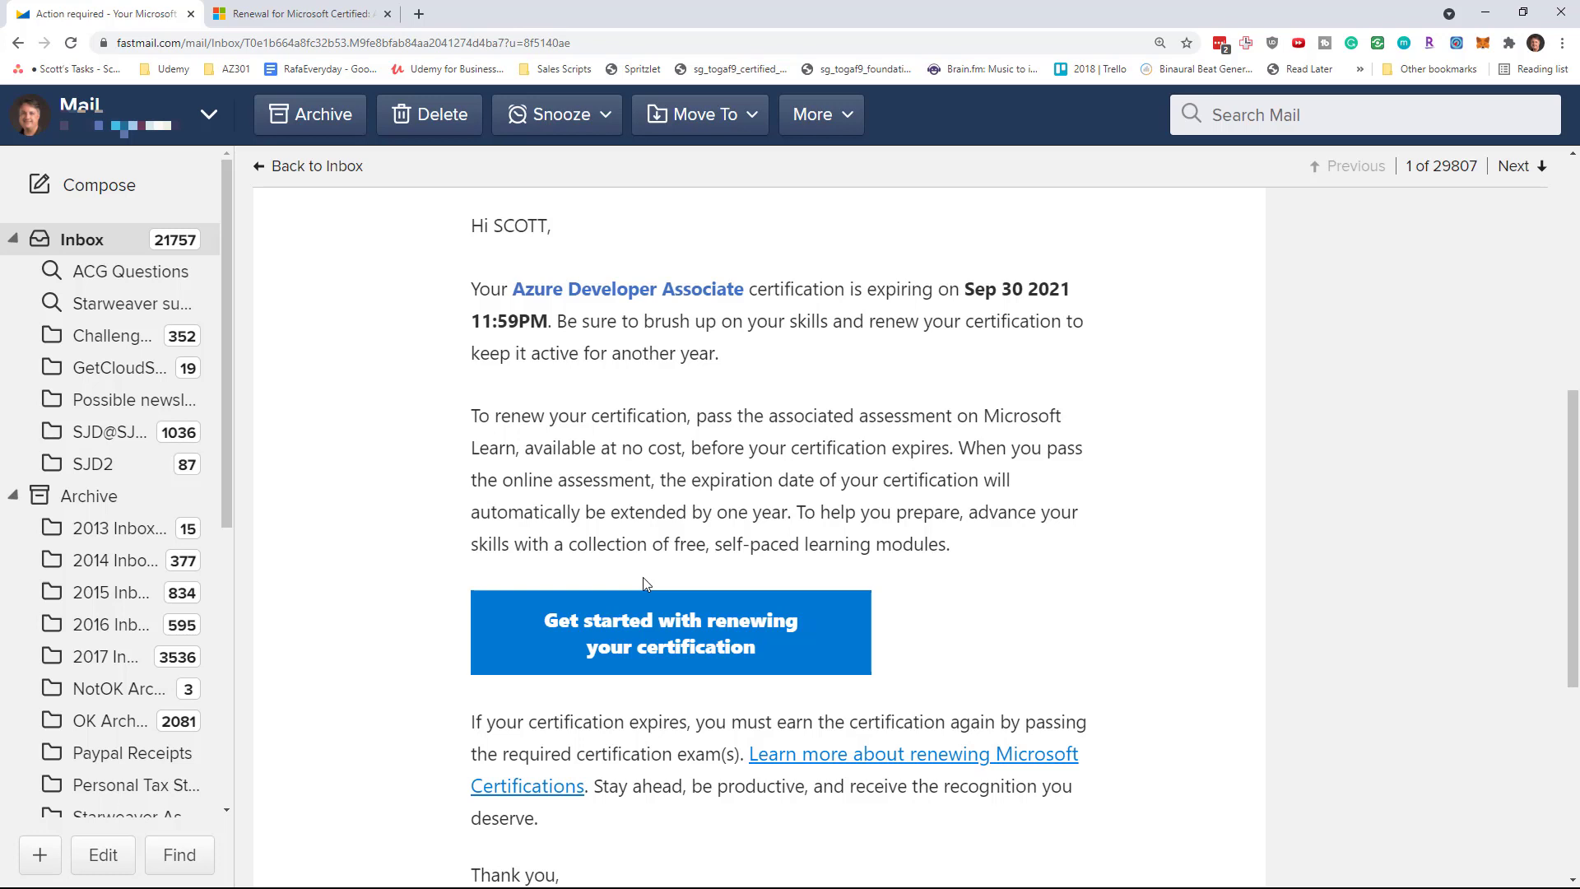
{"action": "mouse_move", "coordinate": [673, 641]}
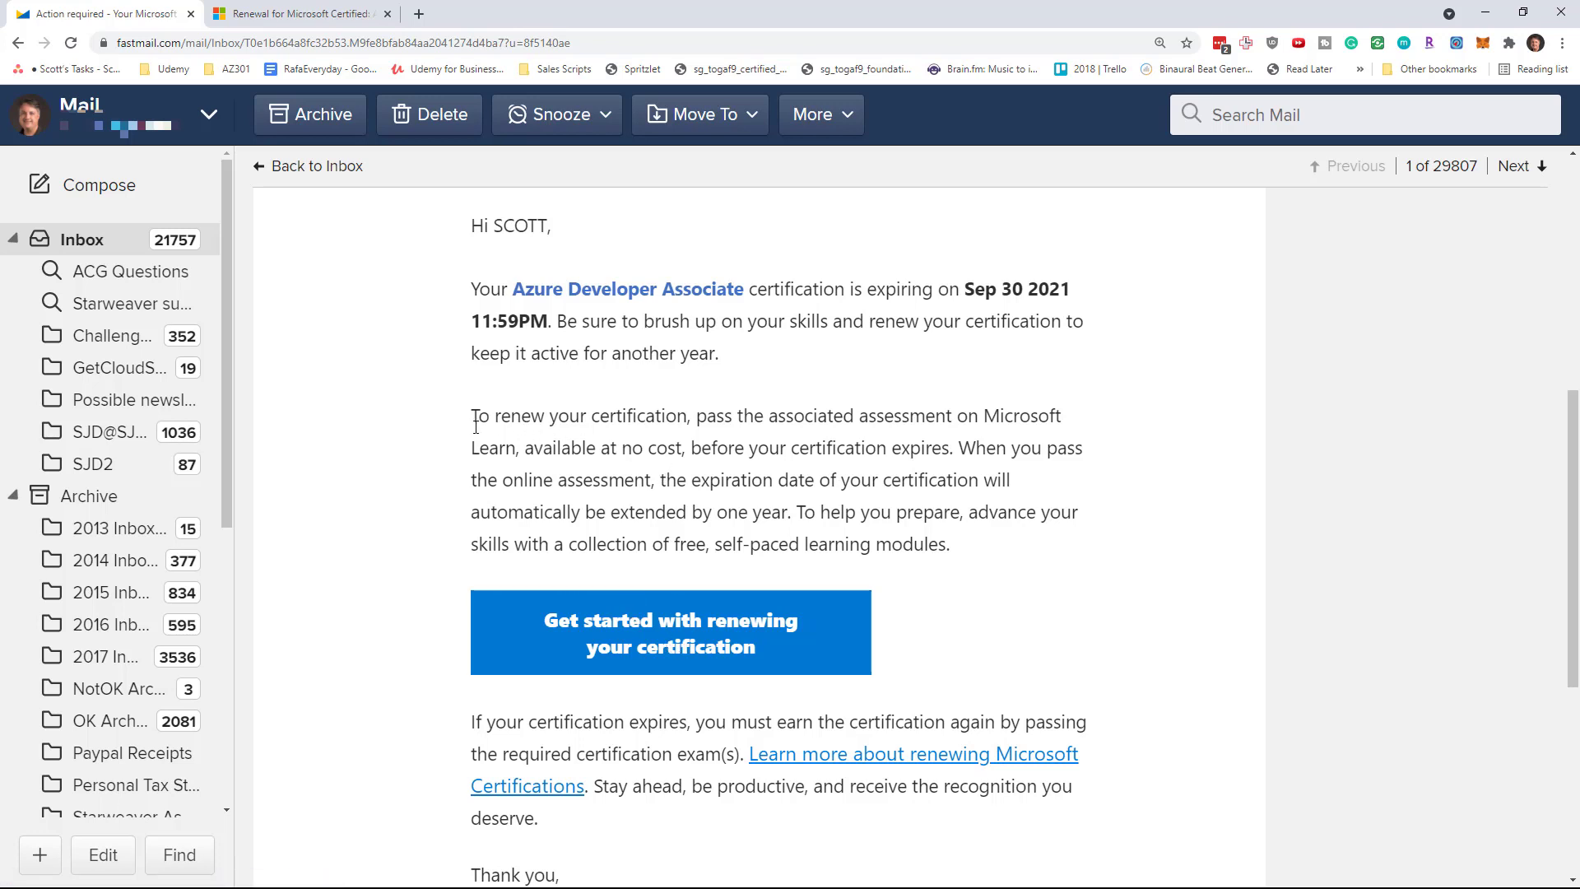
{"action": "mouse_move", "coordinate": [437, 428]}
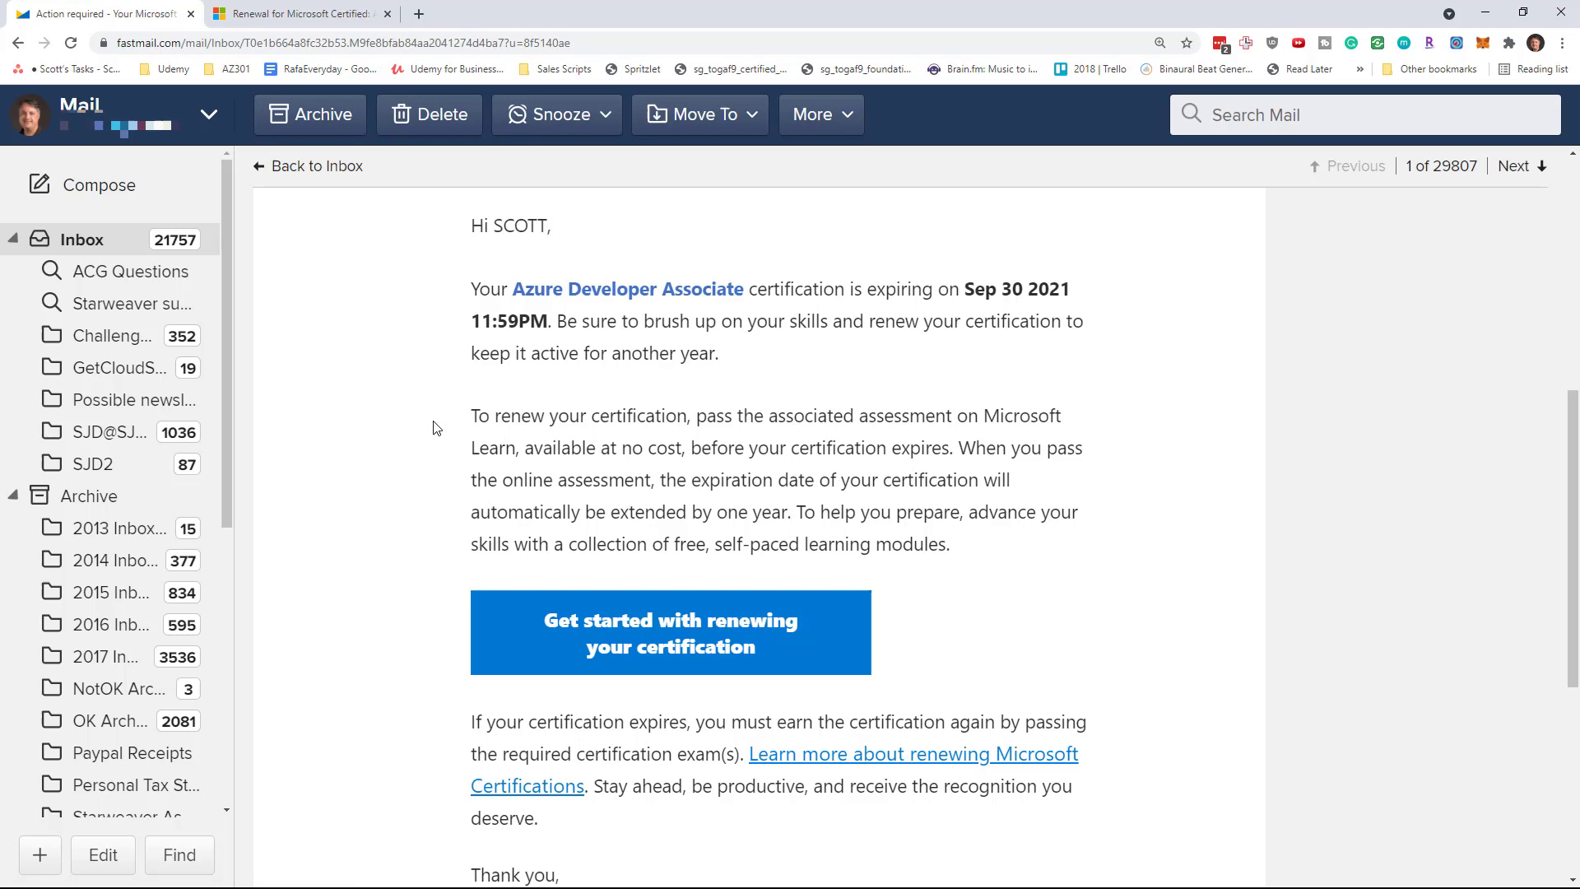
{"action": "mouse_move", "coordinate": [556, 438]}
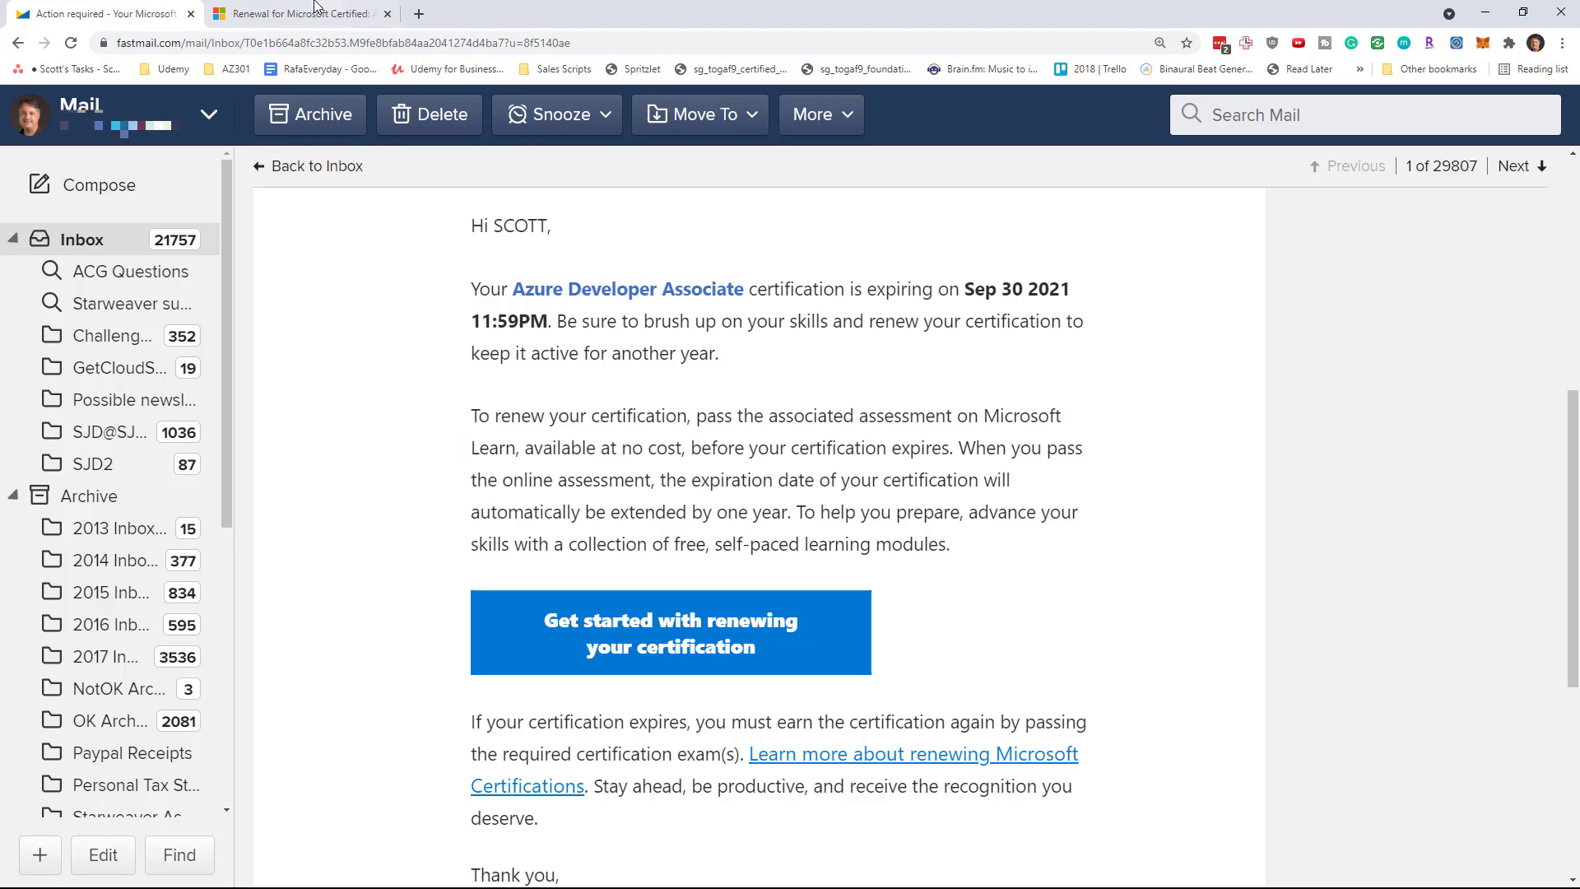
Switch to the Azure Developer Associate renewal page and highlight part of its skills-measured list
{"action": "left_click", "coordinate": [306, 13]}
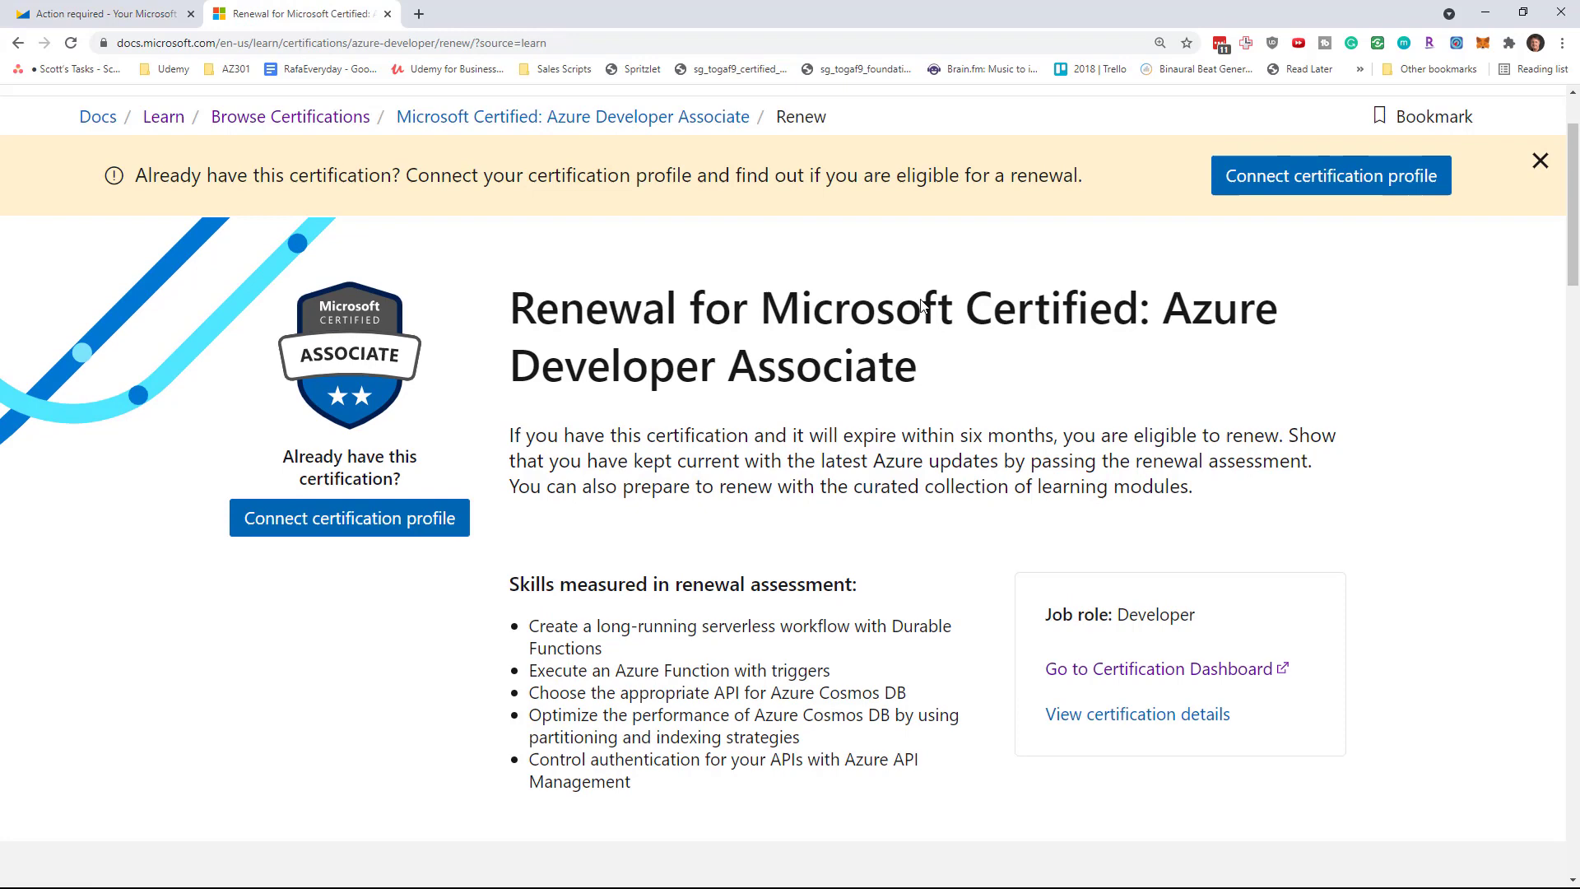
{"action": "scroll", "scroll_direction": "down", "scroll_amount": 3}
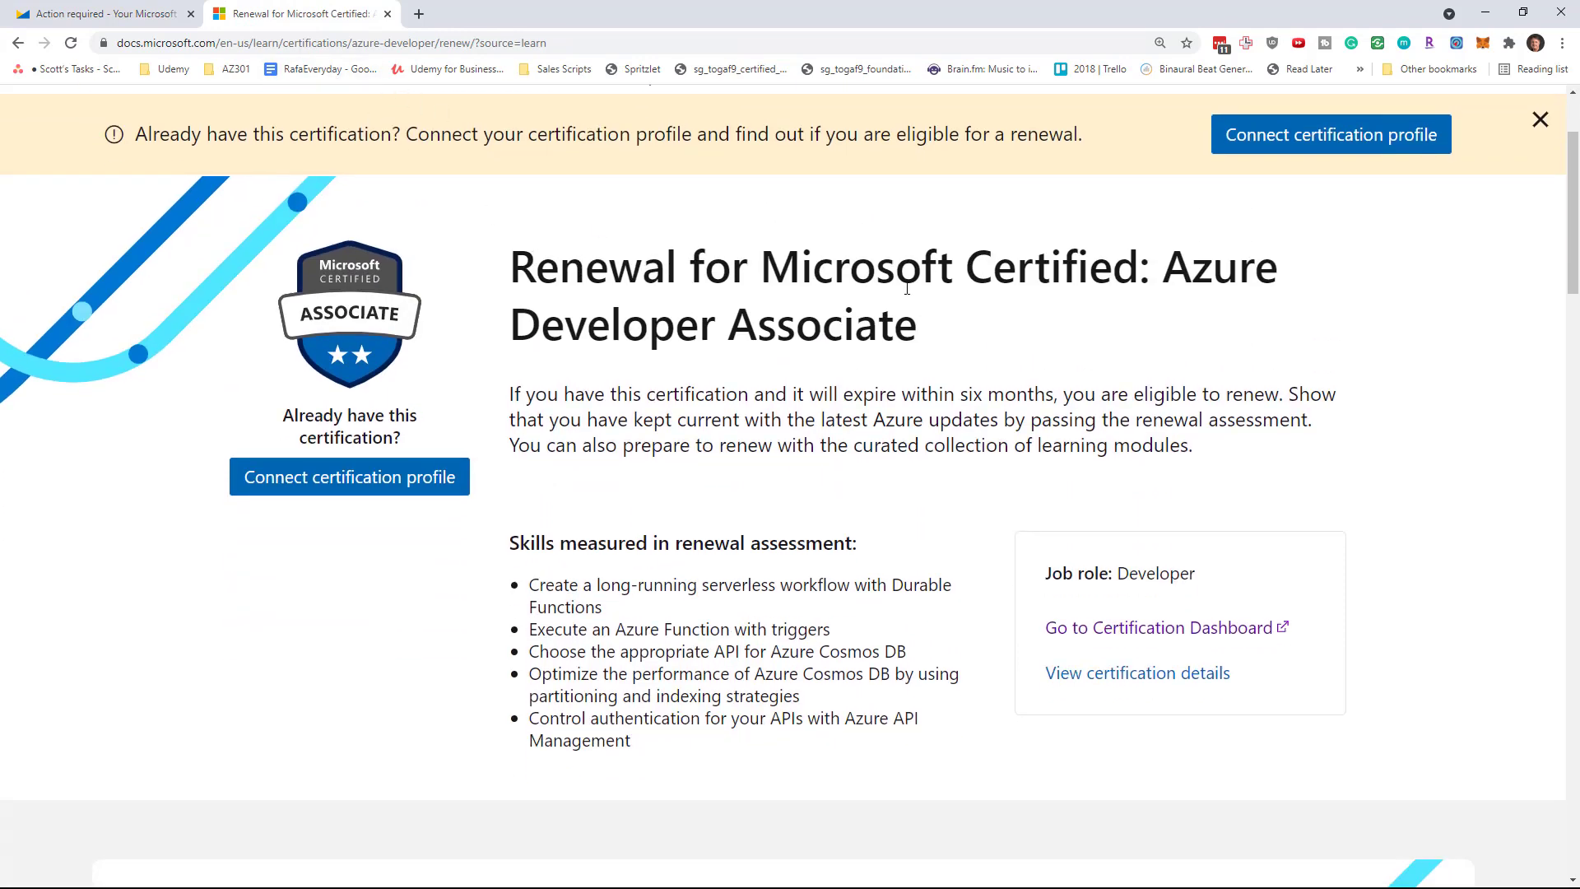
{"action": "scroll", "scroll_direction": "up", "scroll_amount": 3}
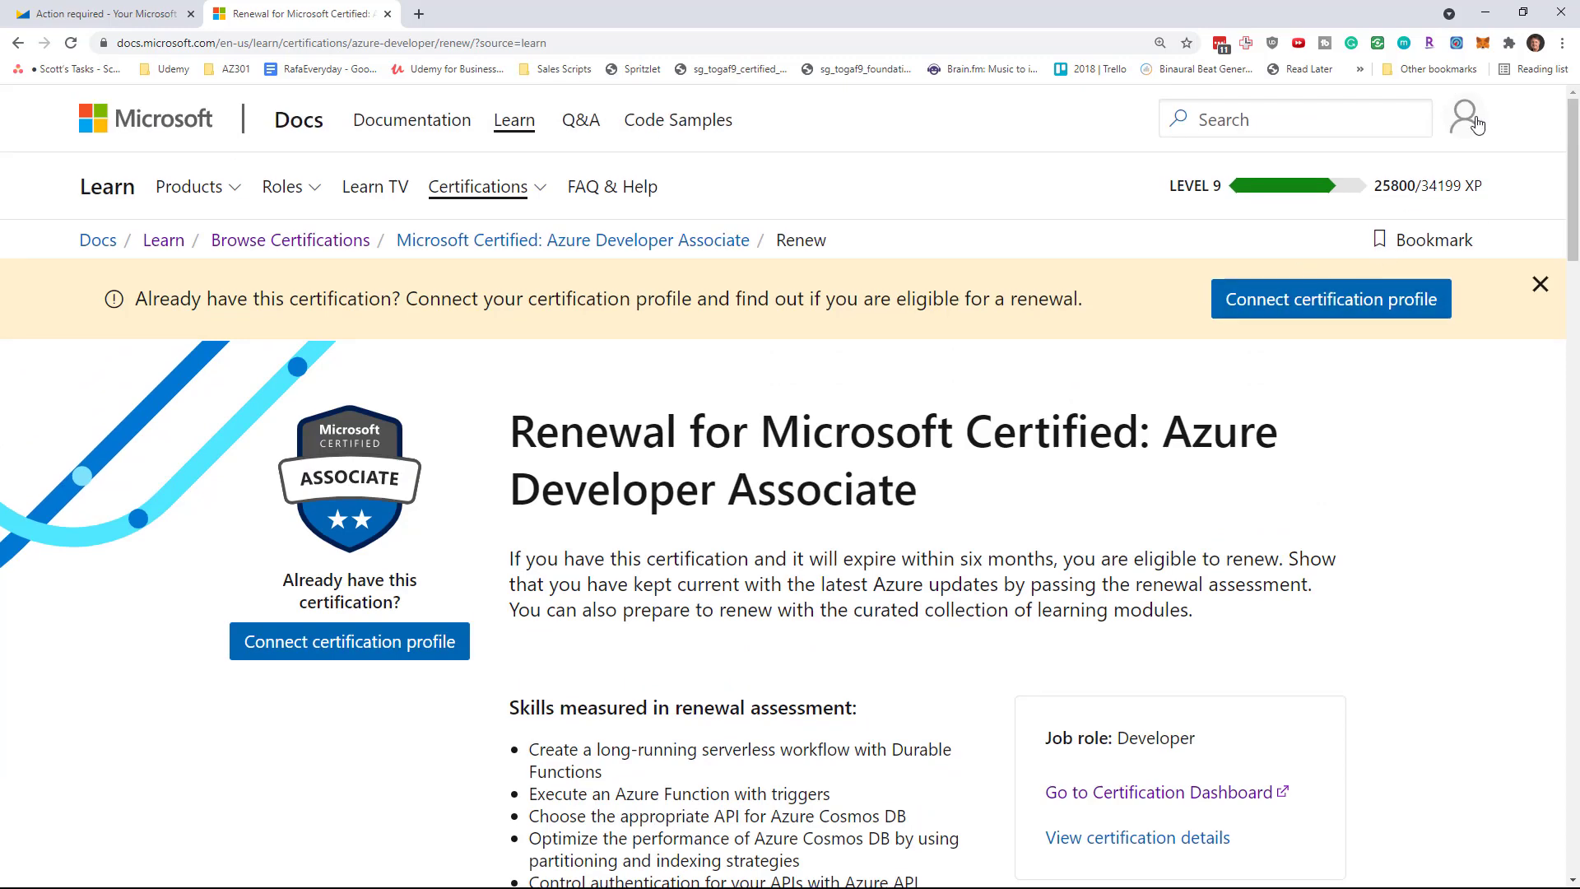
{"action": "mouse_move", "coordinate": [1333, 317]}
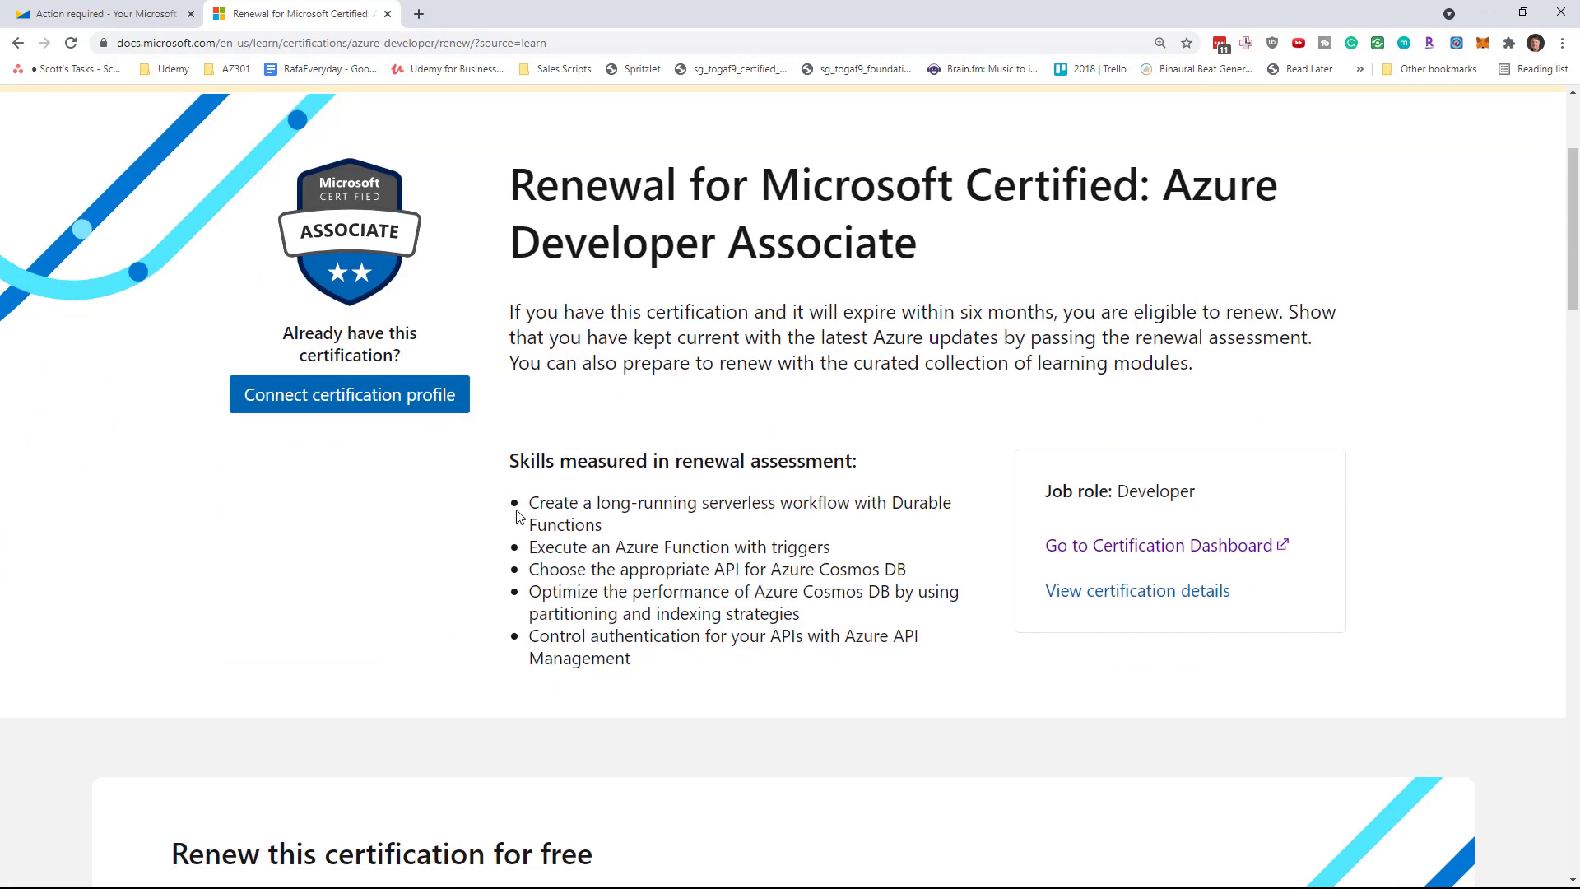
{"action": "scroll", "scroll_direction": "down", "scroll_amount": 3}
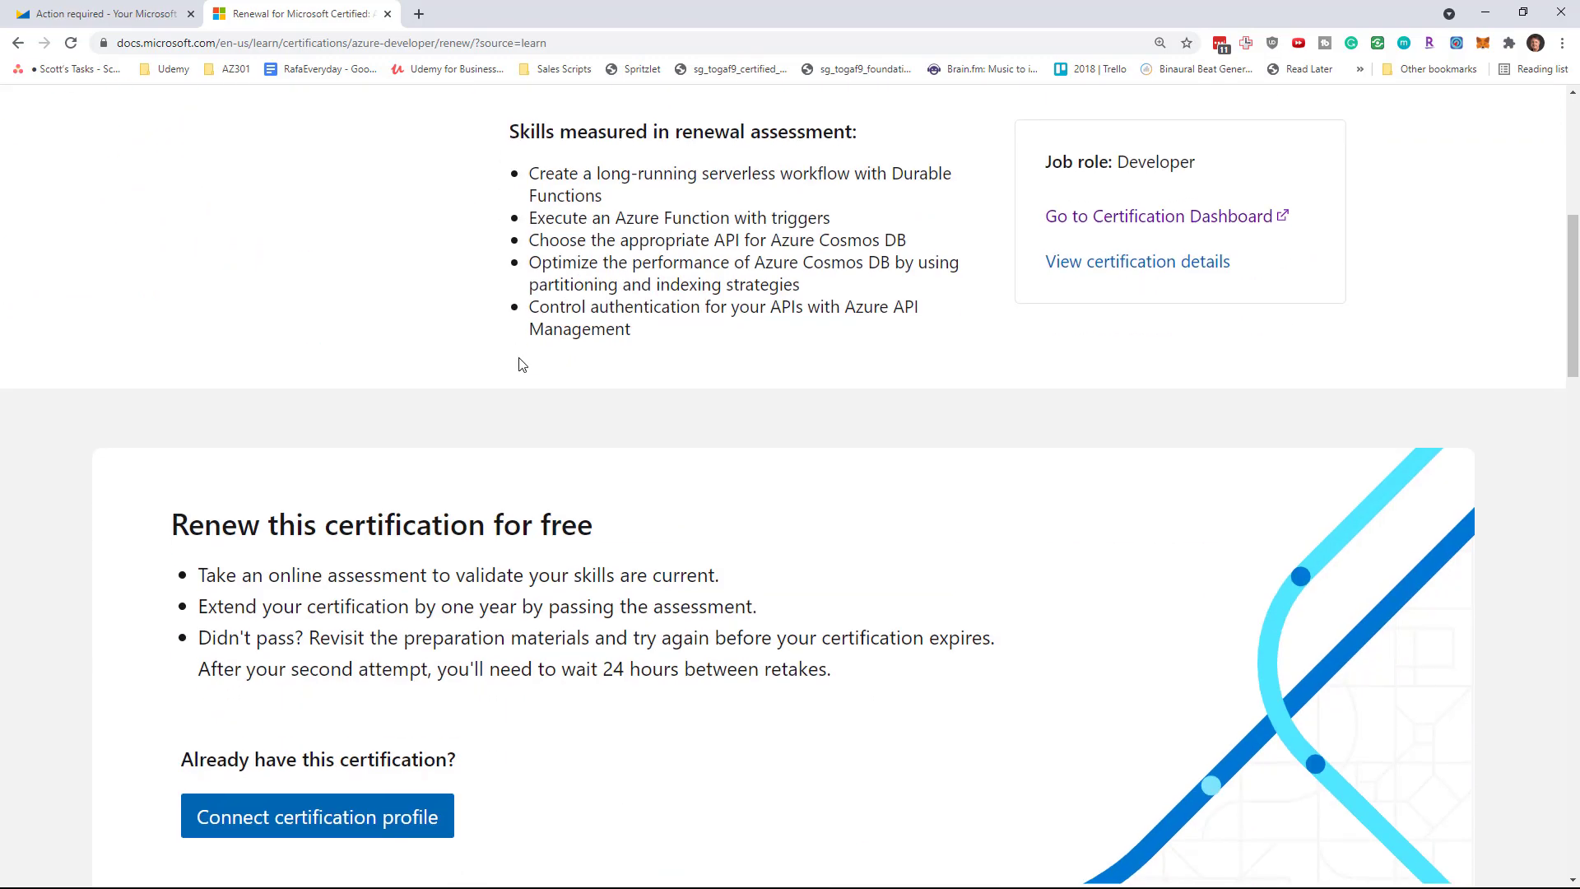
{"action": "scroll", "scroll_direction": "up", "scroll_amount": 3}
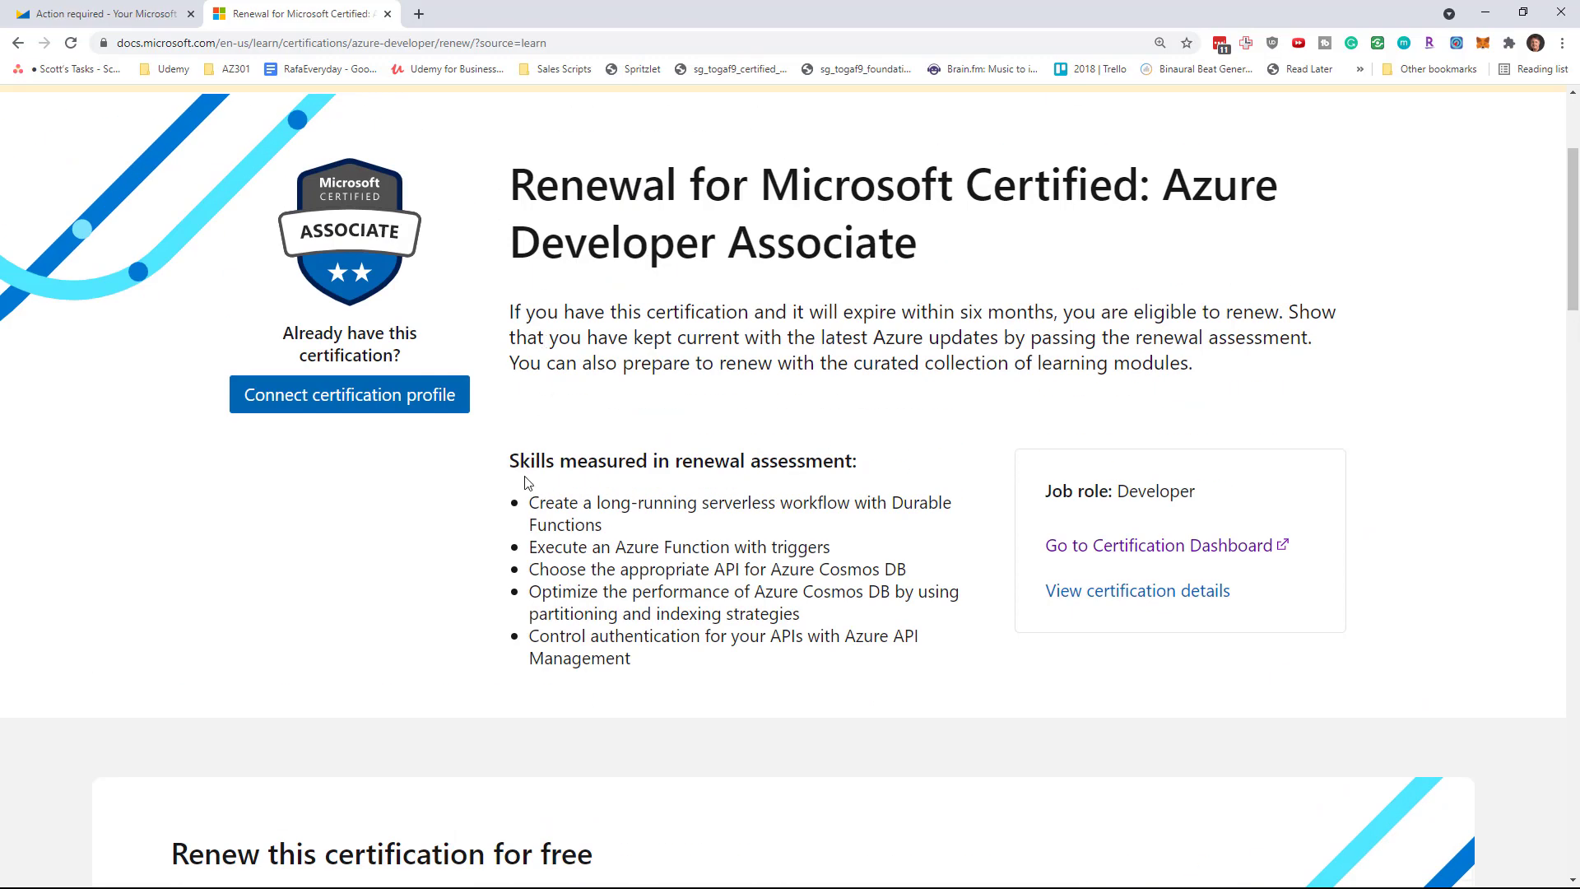
{"action": "left_click_drag", "start_coordinate": [509, 454], "coordinate": [632, 665]}
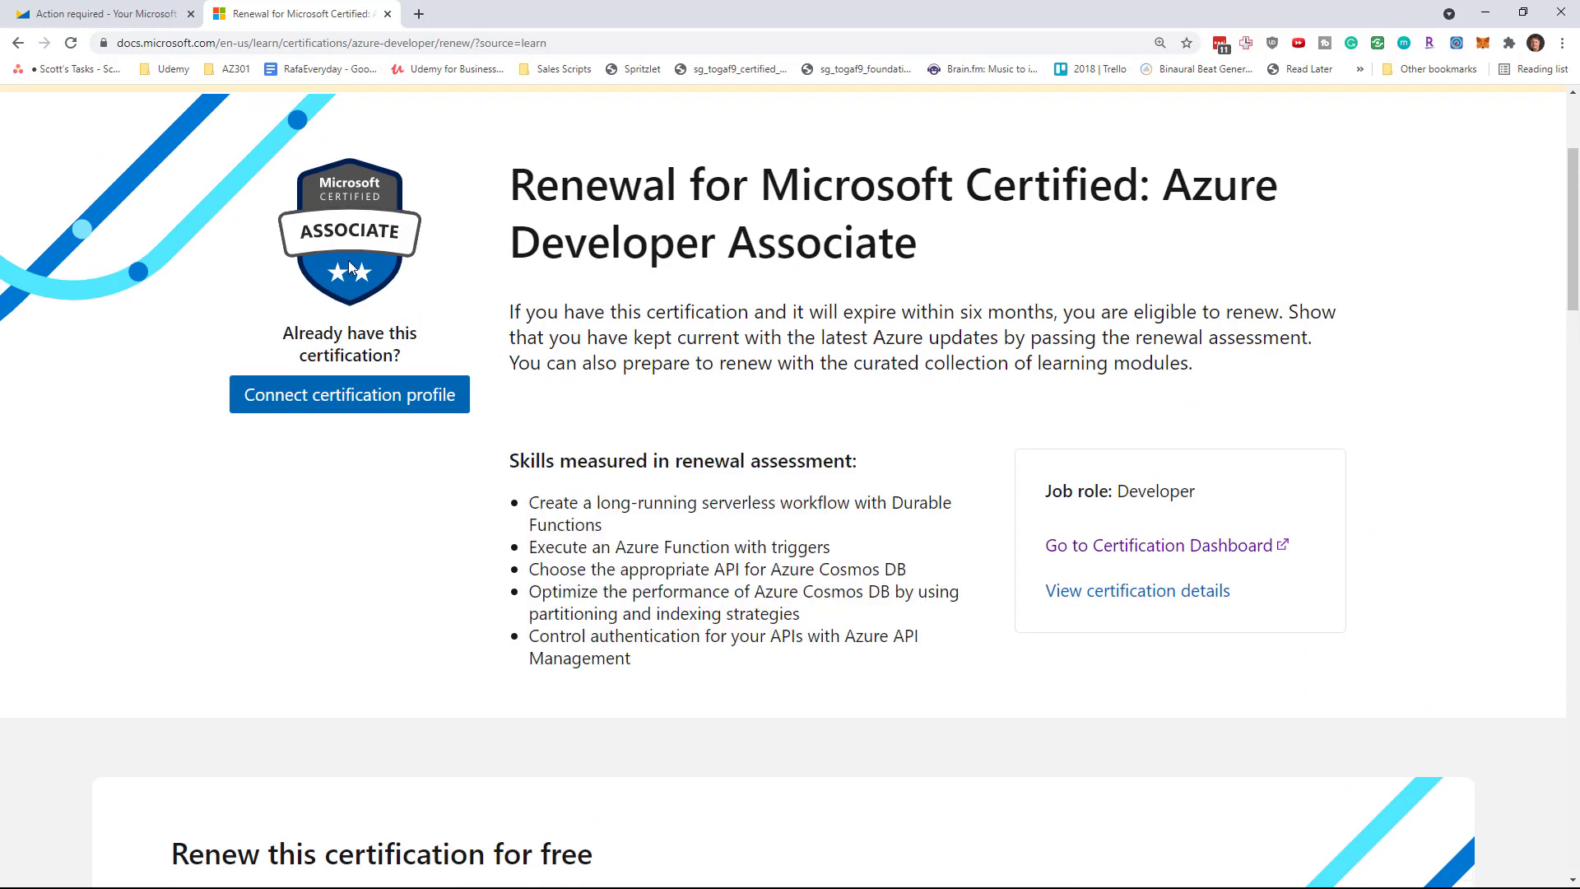
{"action": "double_click", "coordinate": [559, 242]}
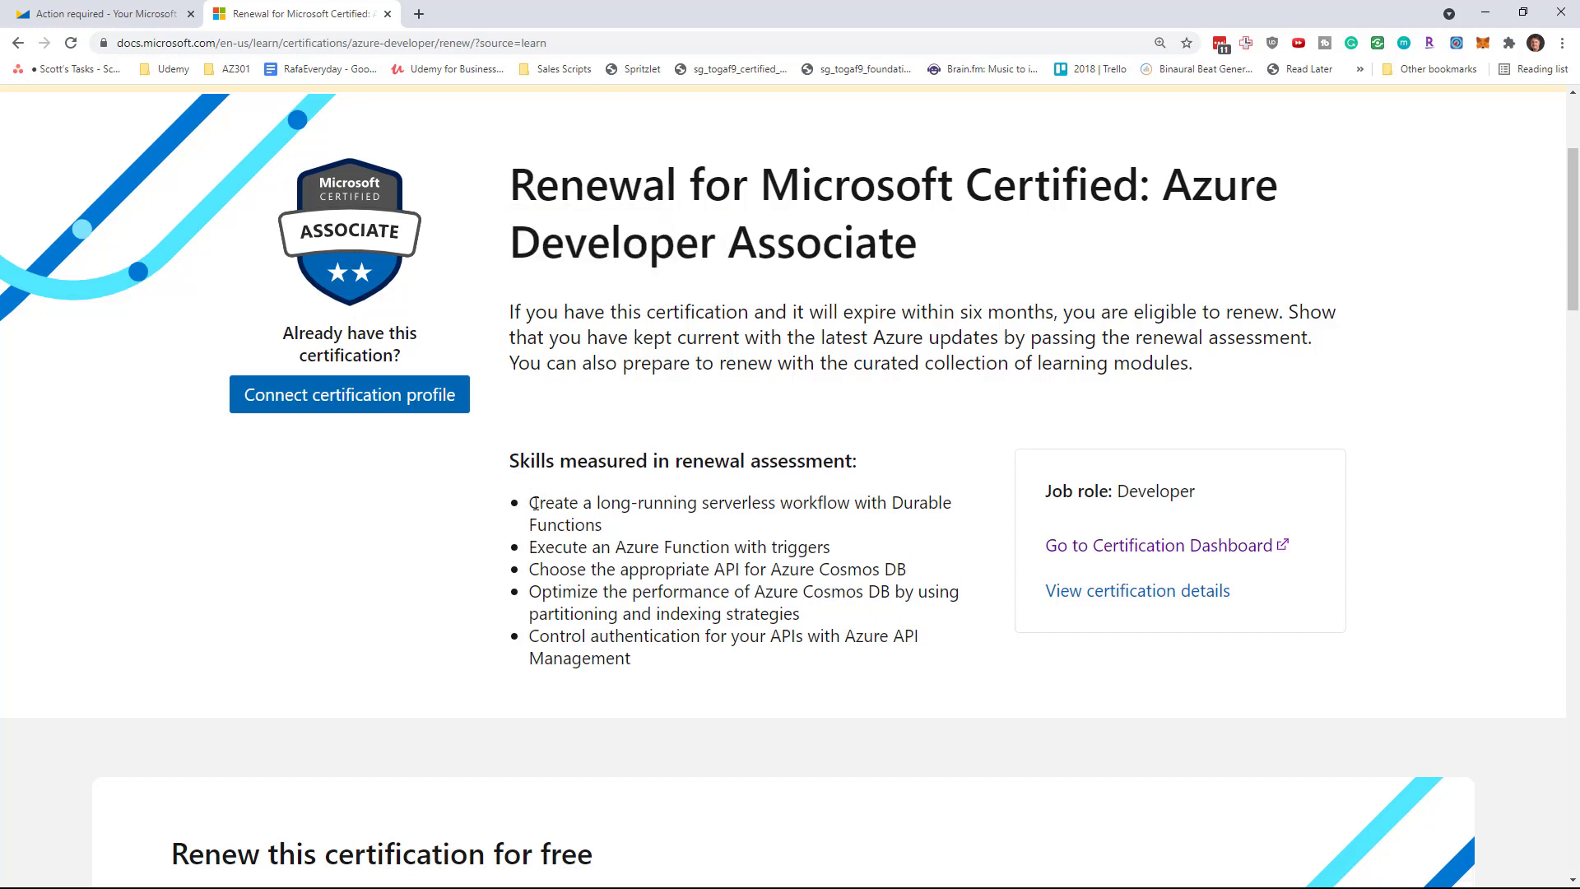
{"action": "left_click_drag", "start_coordinate": [528, 502], "coordinate": [601, 523]}
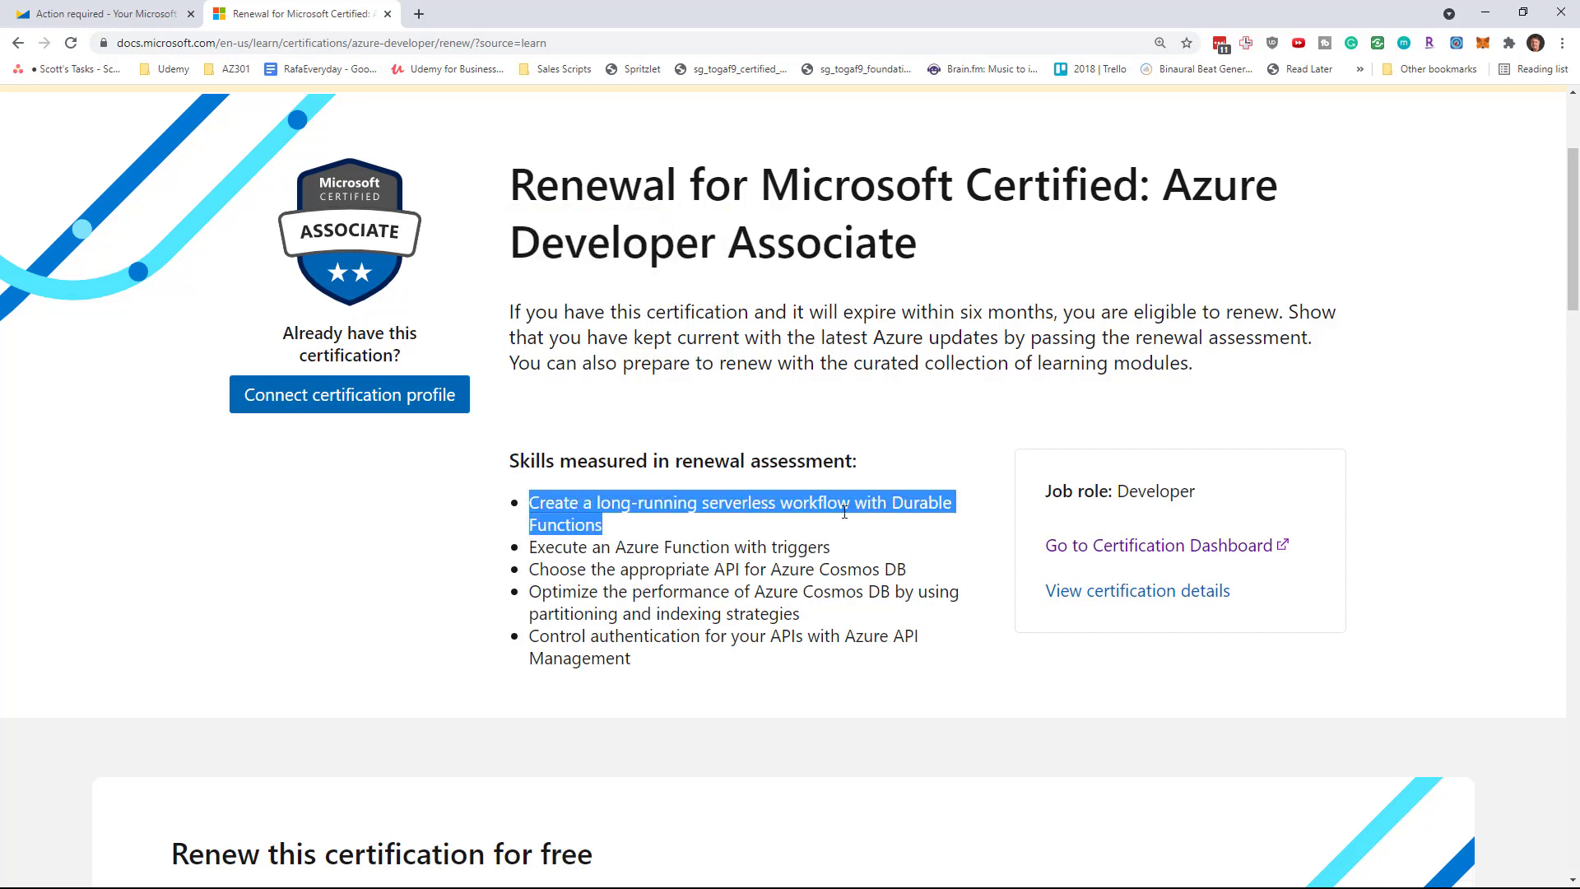
{"action": "mouse_move", "coordinate": [660, 548]}
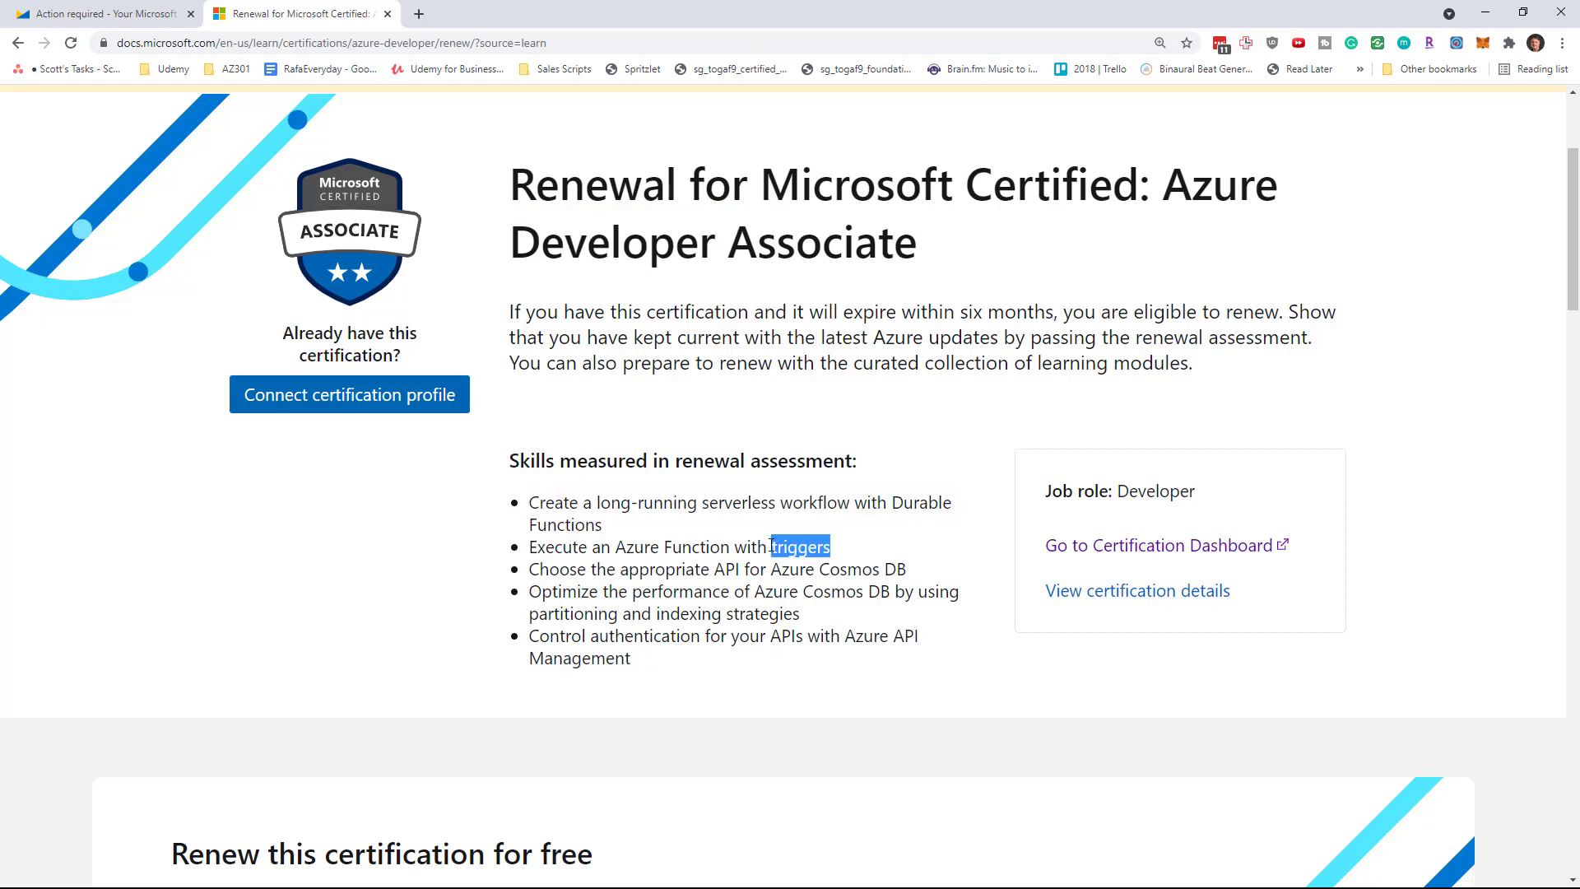
{"action": "mouse_move", "coordinate": [858, 567]}
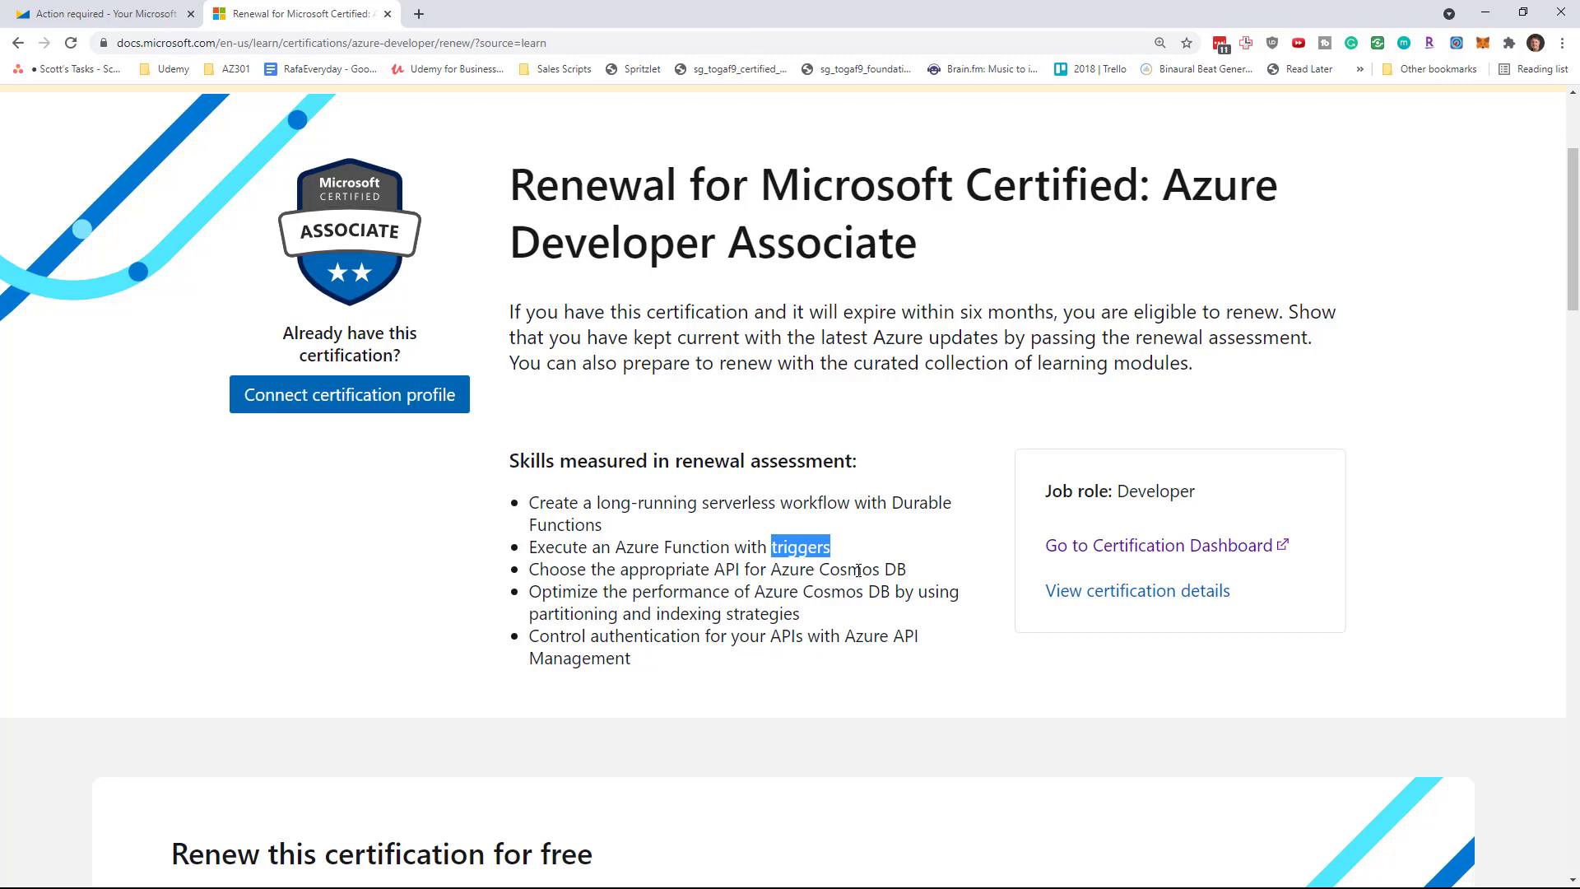
{"action": "mouse_move", "coordinate": [842, 629]}
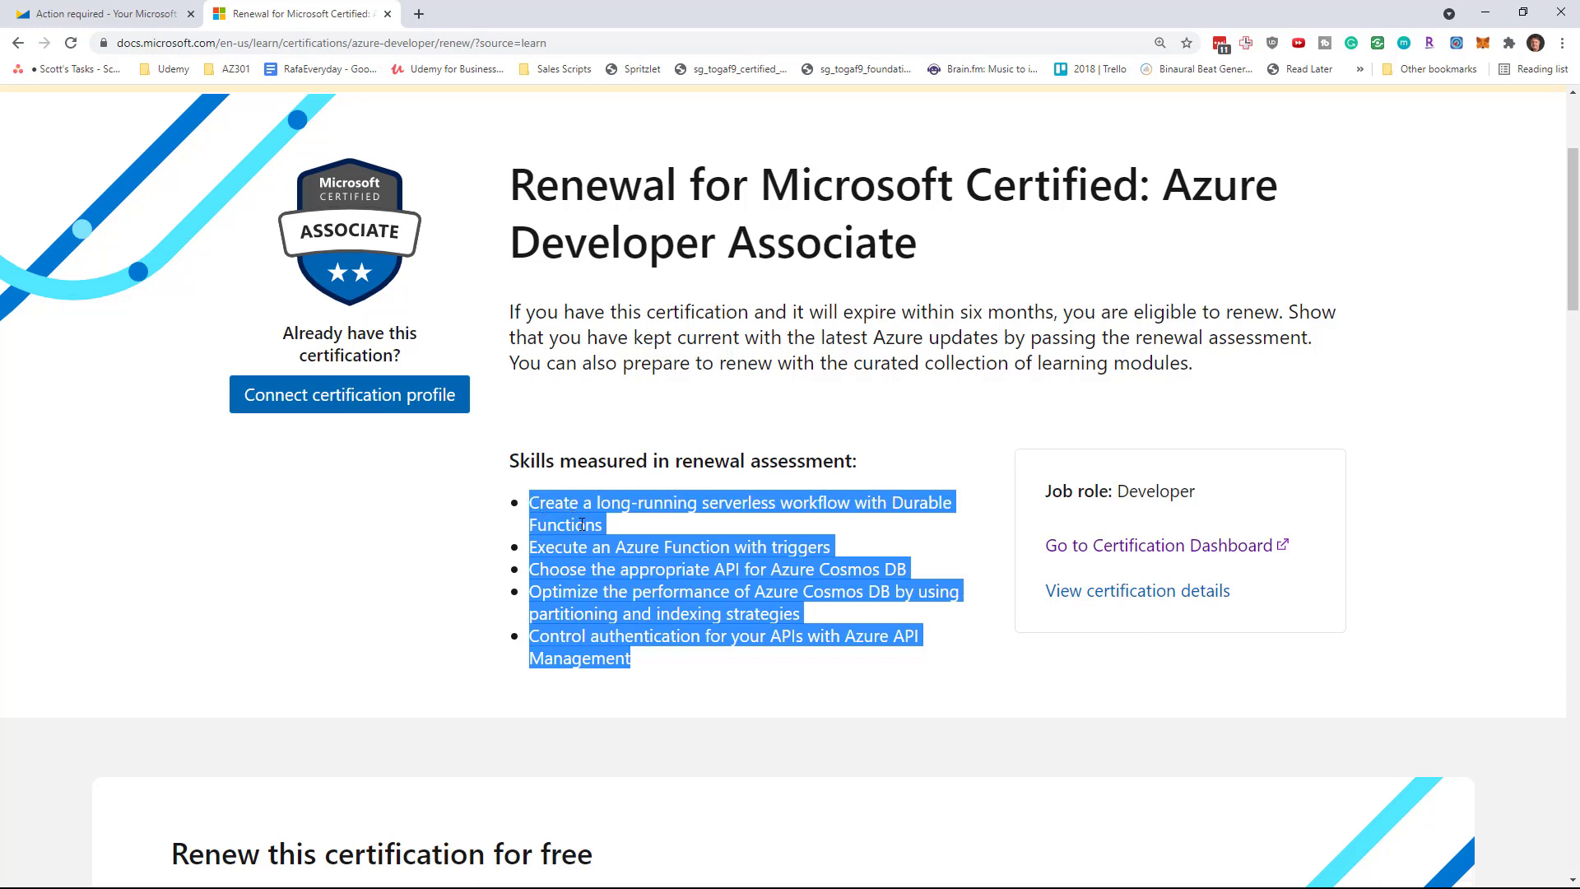
{"action": "mouse_move", "coordinate": [685, 510]}
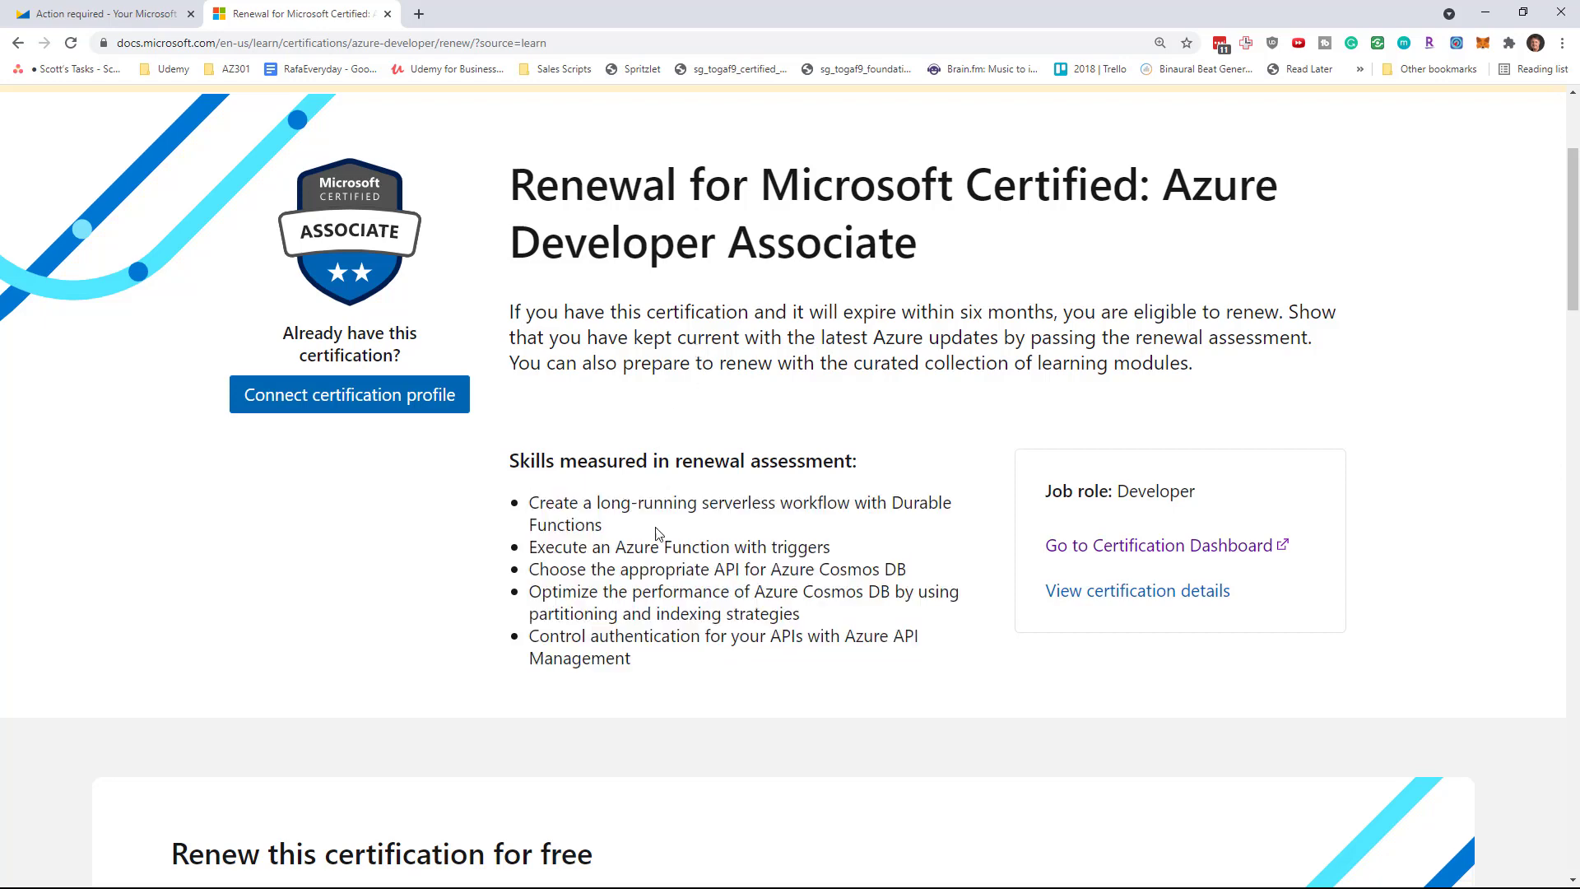
{"action": "scroll", "scroll_direction": "down", "scroll_amount": 3}
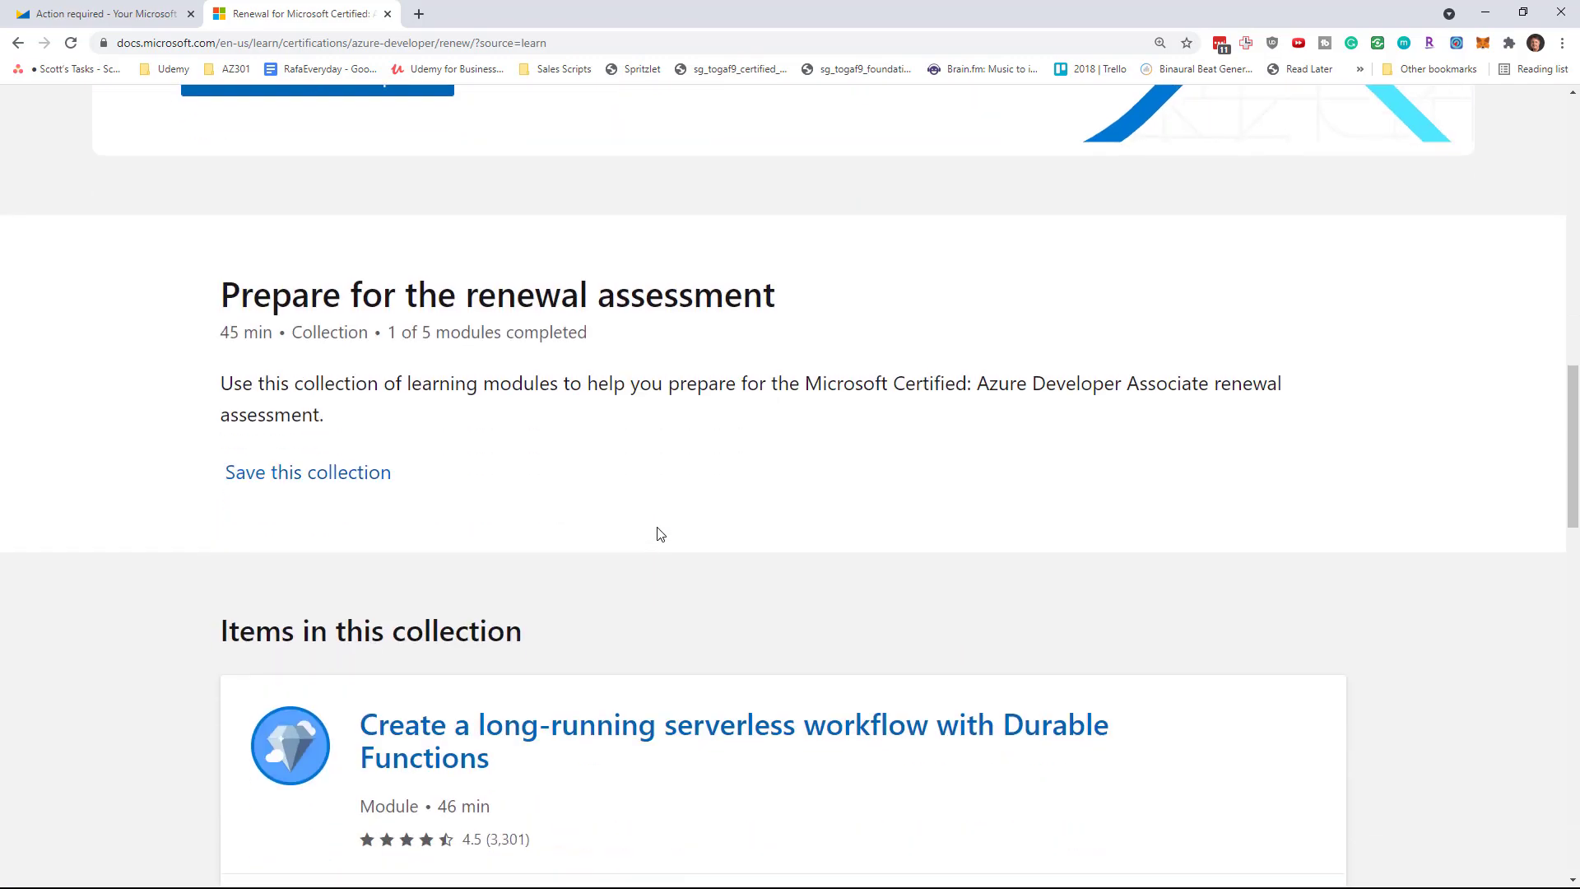
{"action": "scroll", "scroll_direction": "down", "scroll_amount": 3}
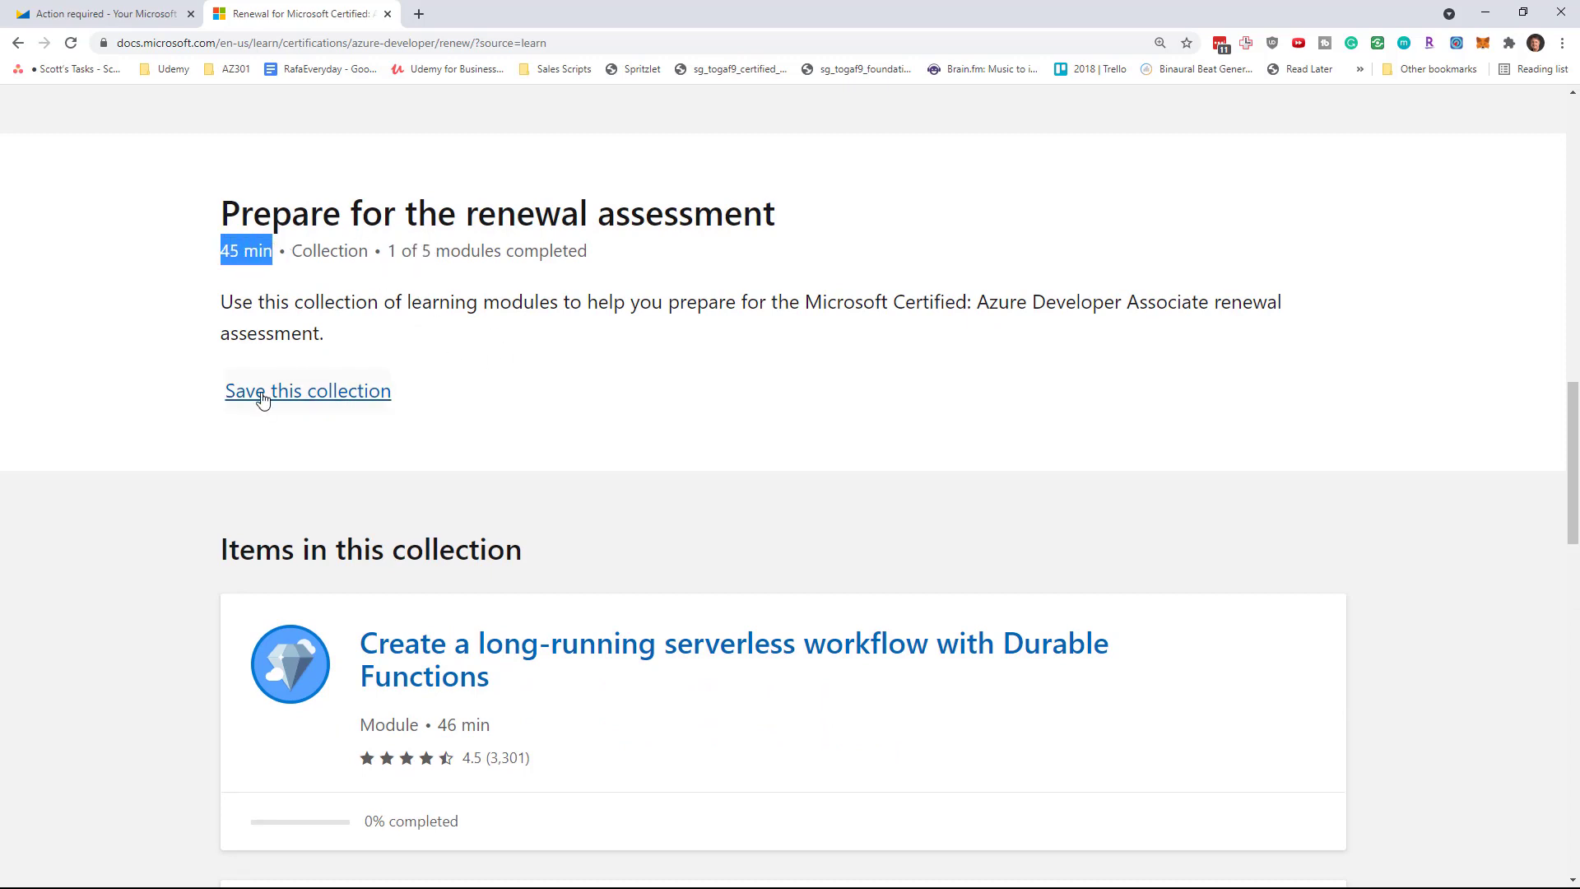
{"action": "scroll", "scroll_direction": "down", "scroll_amount": 3}
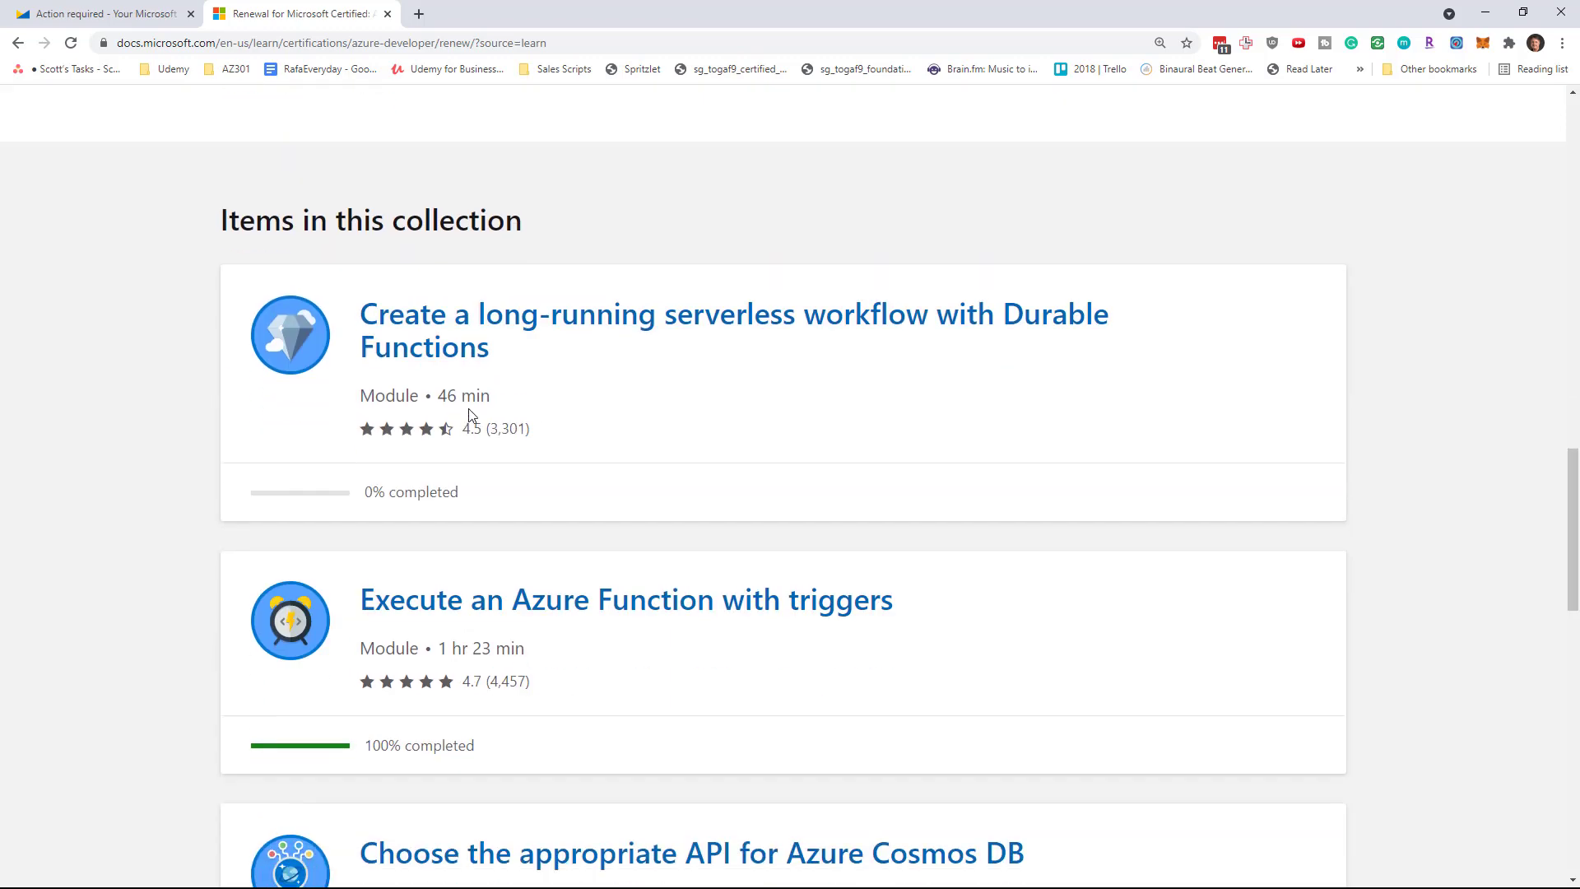
{"action": "scroll", "scroll_direction": "down", "scroll_amount": 3}
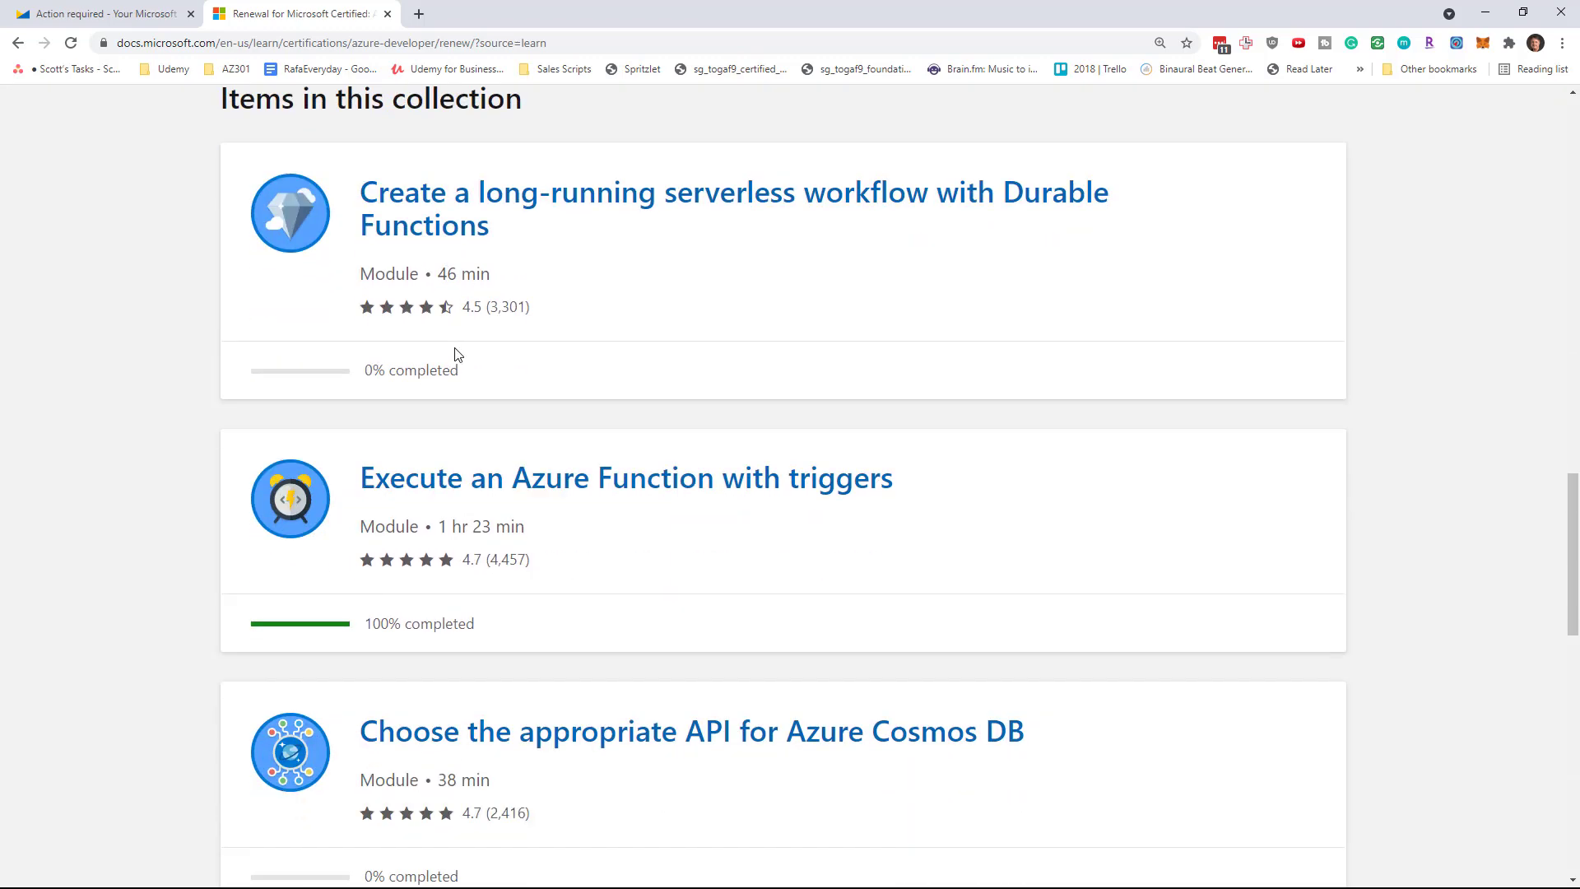
{"action": "scroll", "scroll_direction": "down", "scroll_amount": 3}
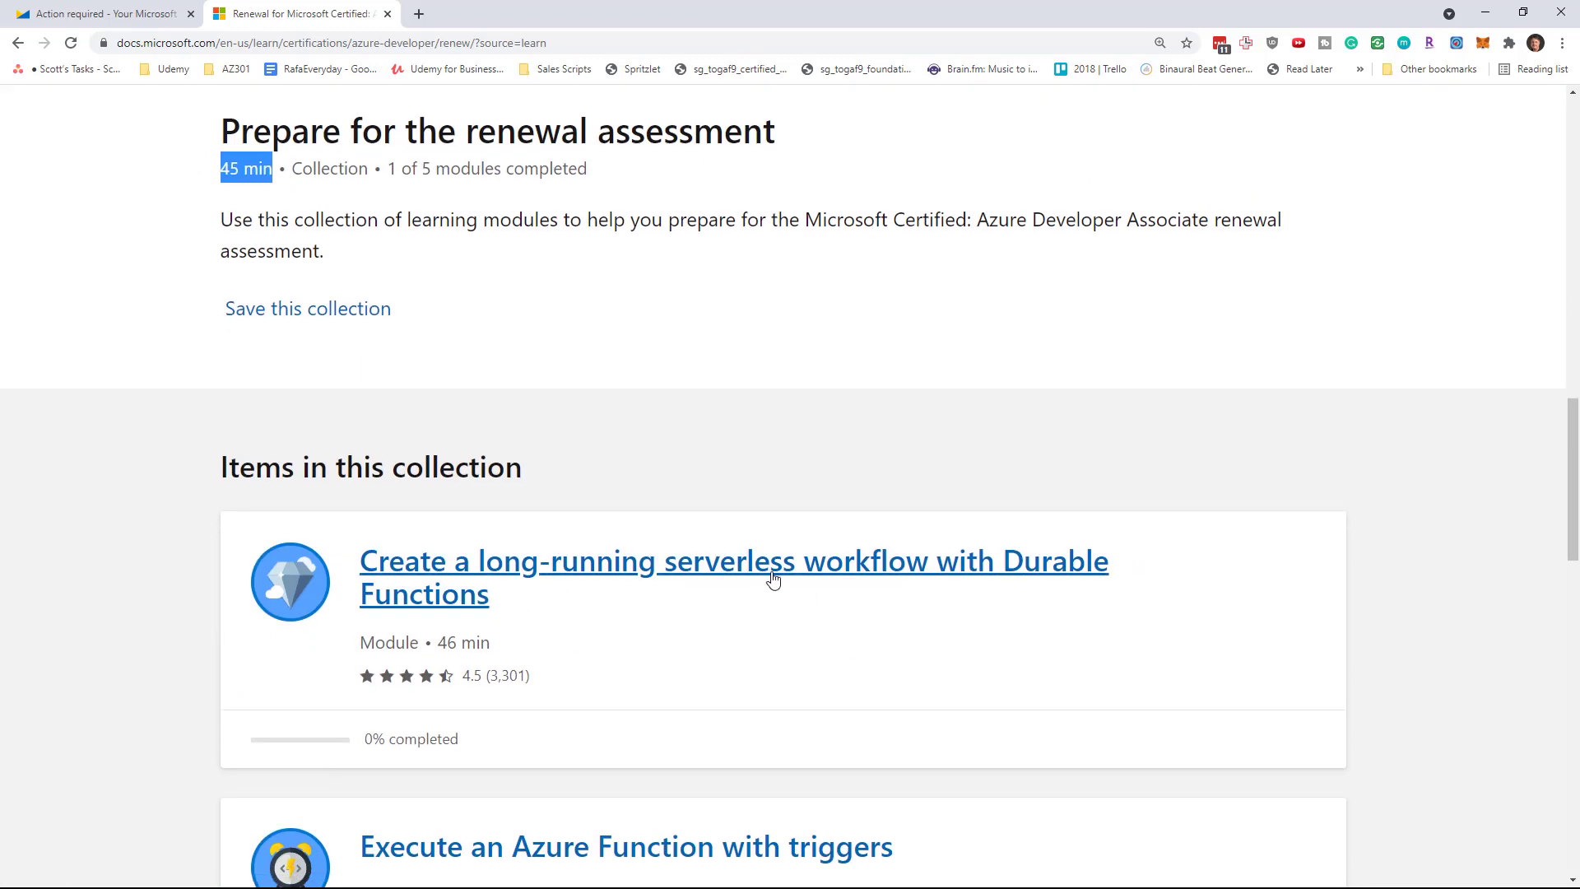
{"action": "scroll", "scroll_direction": "down", "scroll_amount": 3}
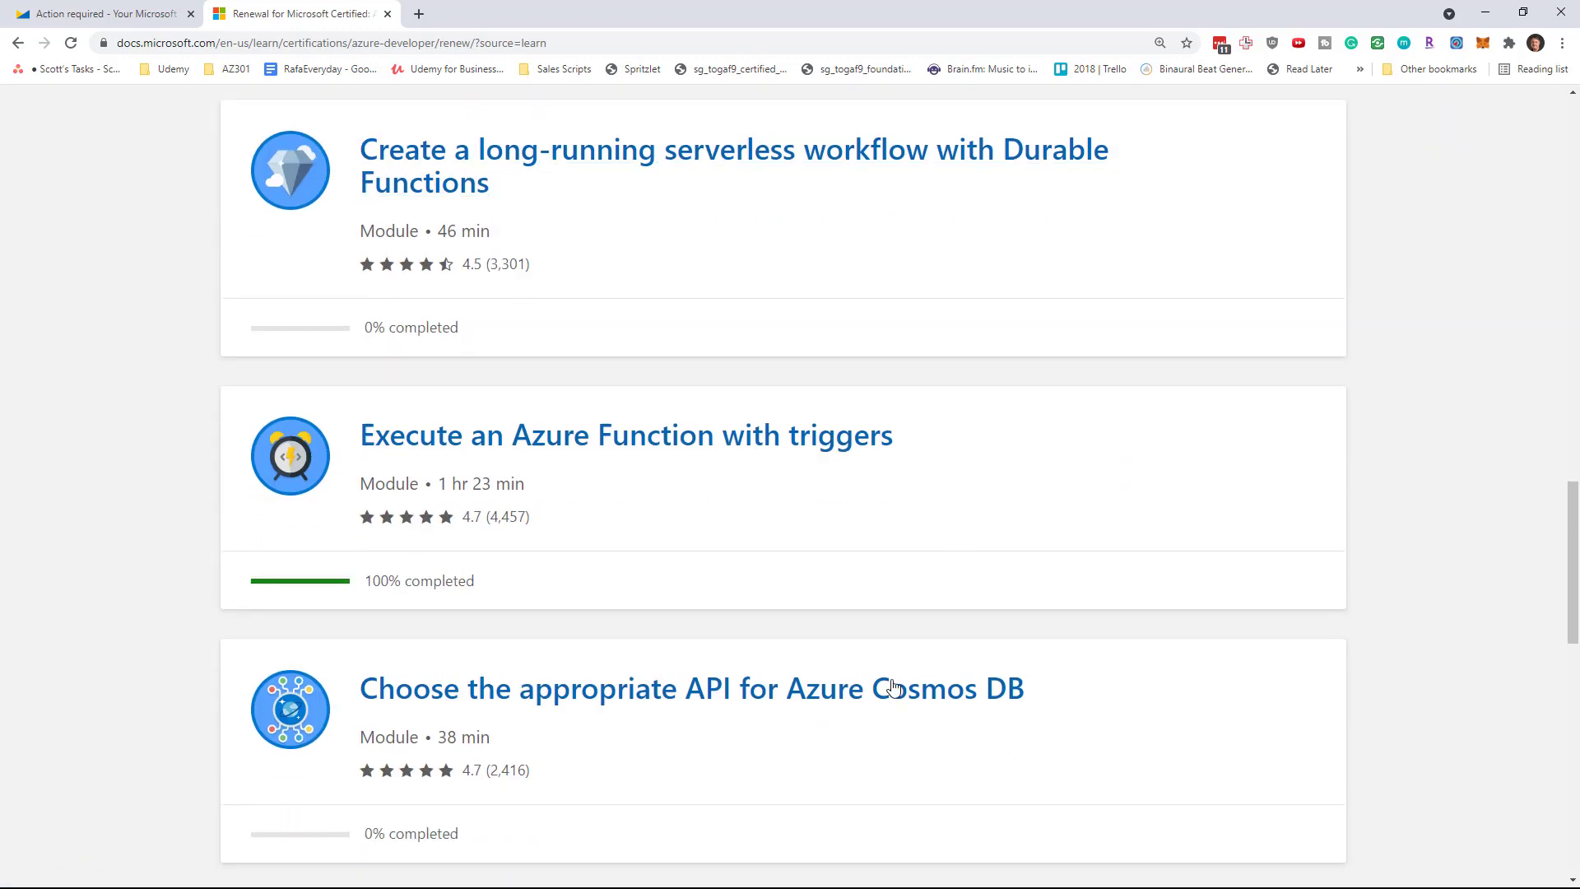
{"action": "scroll", "scroll_direction": "down", "scroll_amount": 3}
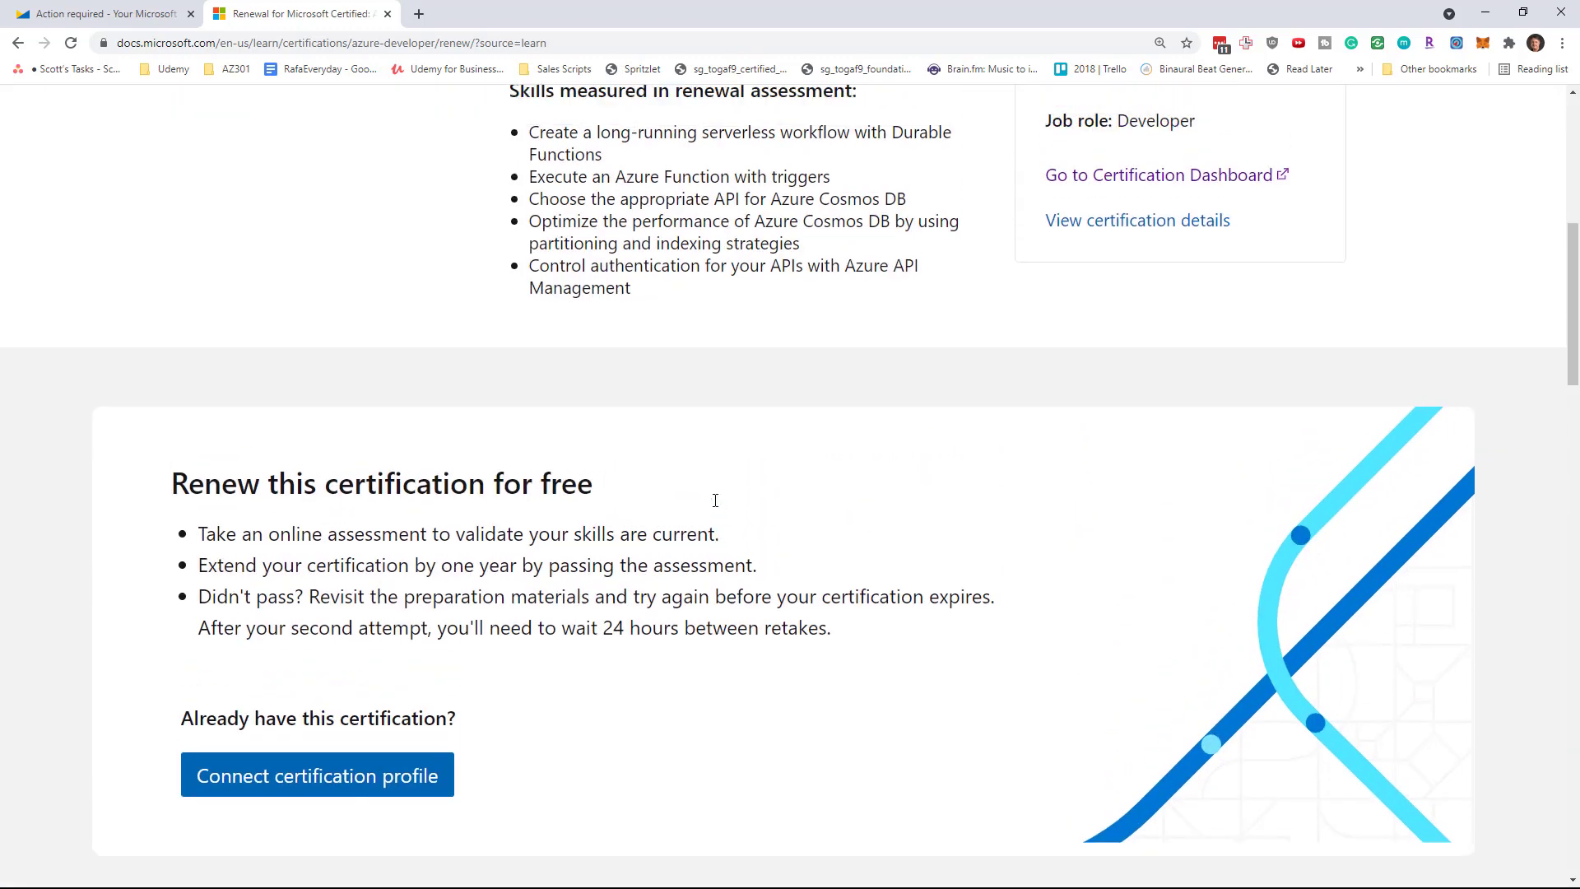
Review the 'Renew this certification for free' bullets and highlight text near the profile-connection banner
{"action": "scroll", "scroll_direction": "up", "scroll_amount": 3}
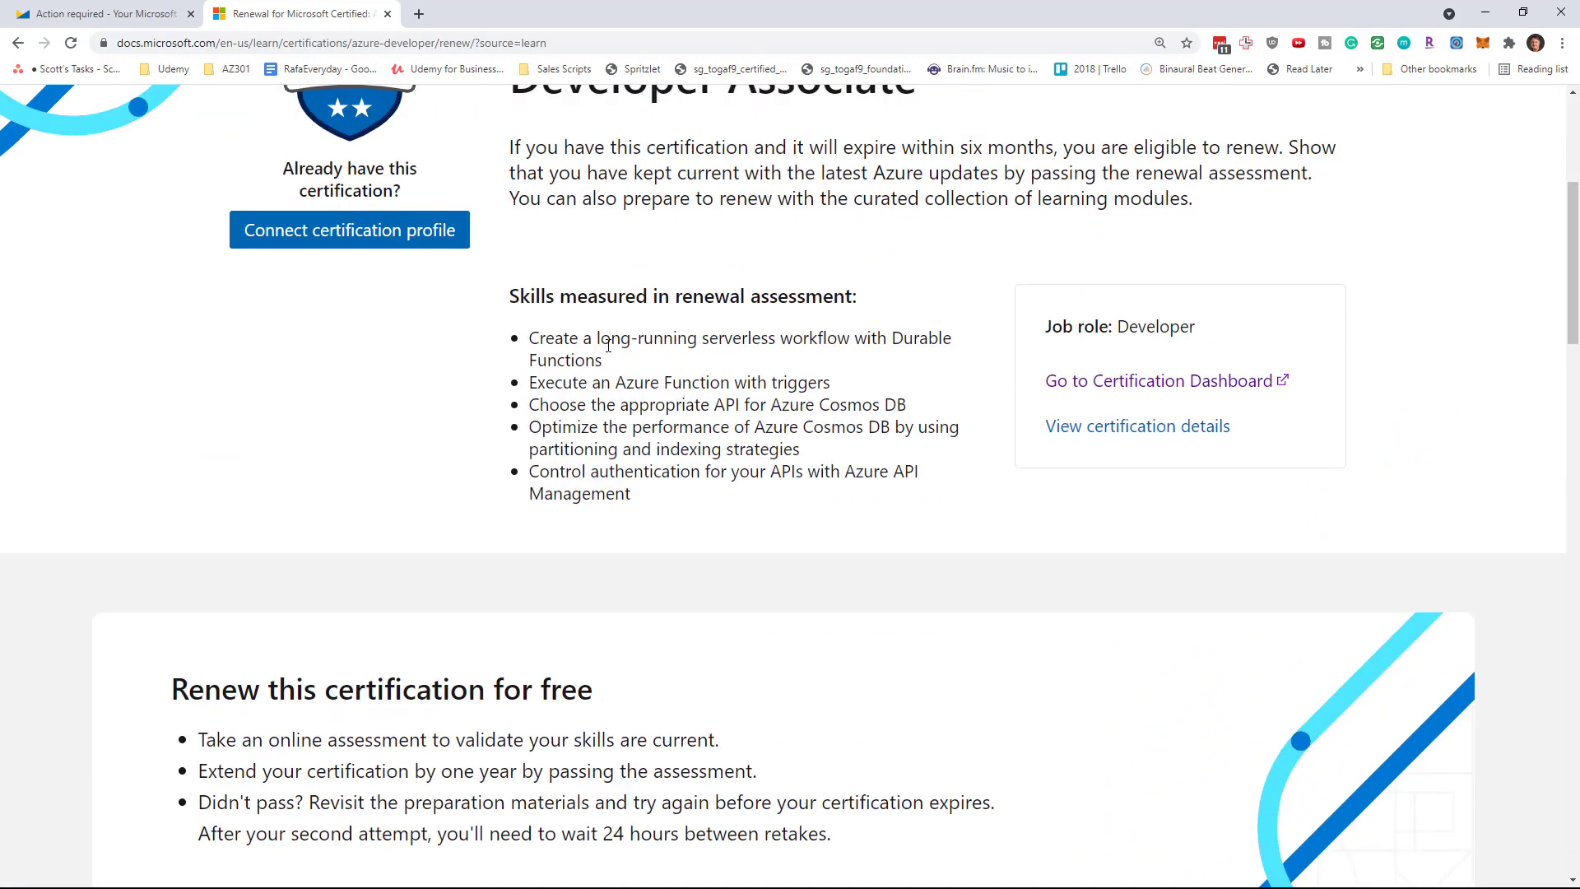
{"action": "scroll", "scroll_direction": "down", "scroll_amount": 3}
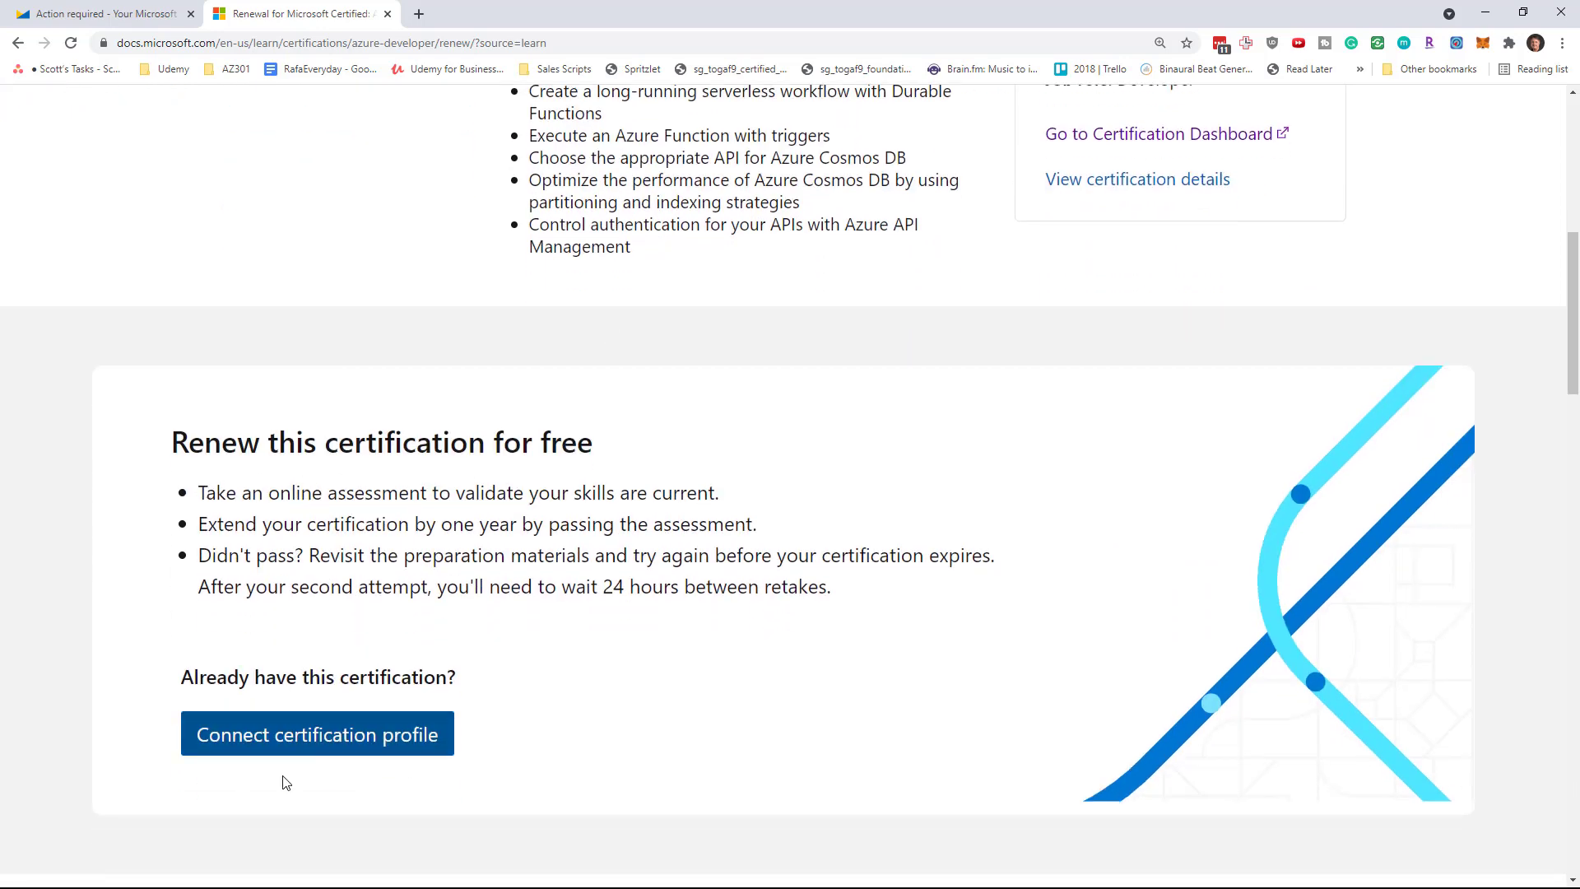
{"action": "mouse_move", "coordinate": [322, 695]}
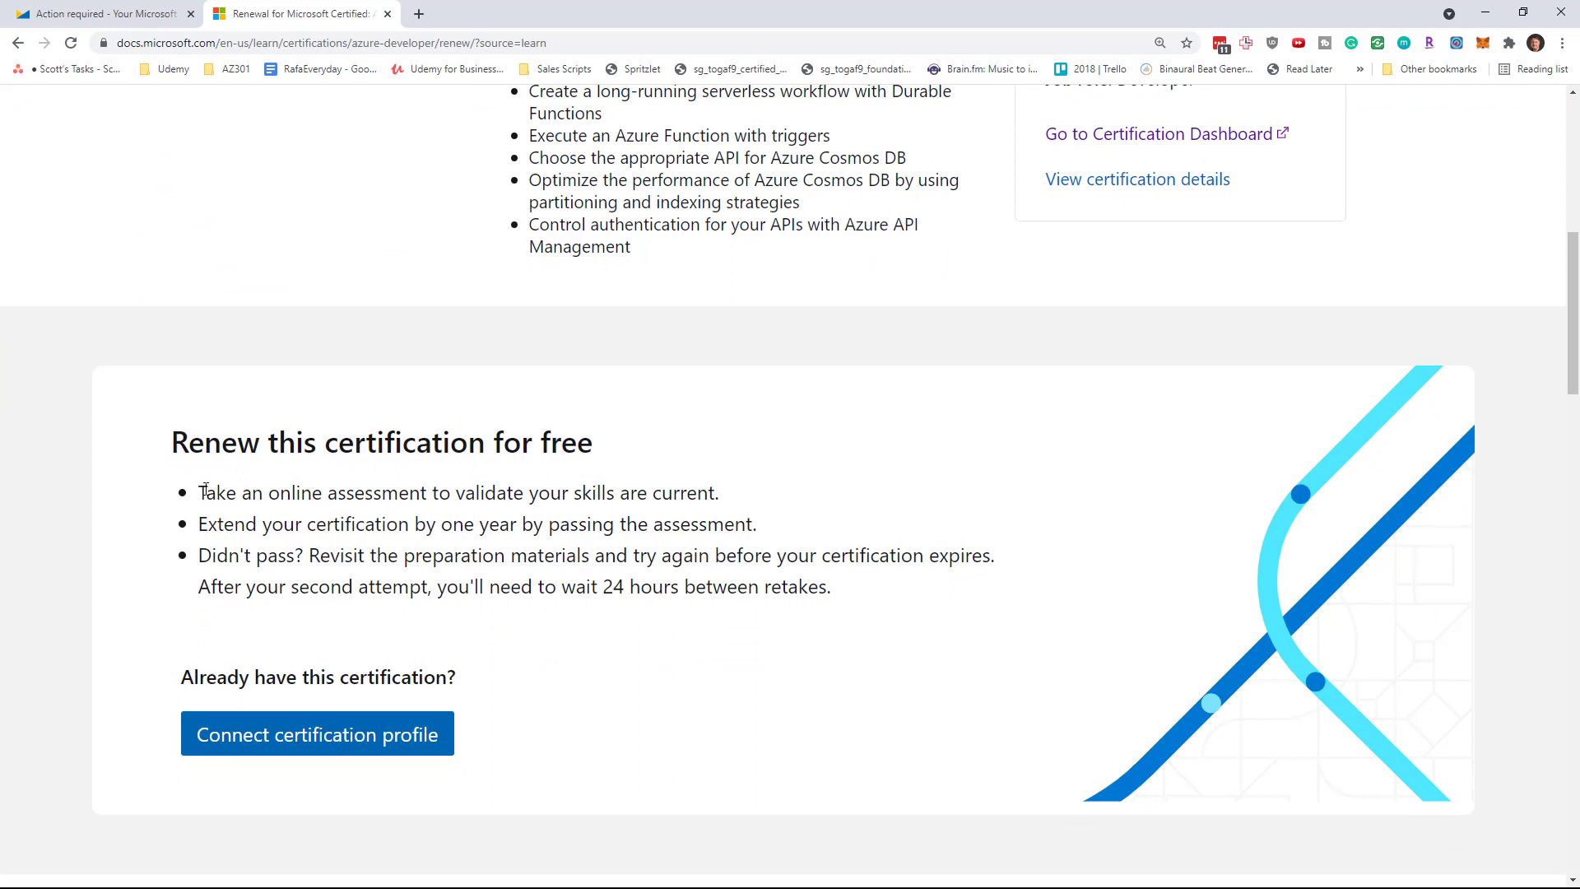
{"action": "mouse_move", "coordinate": [509, 556]}
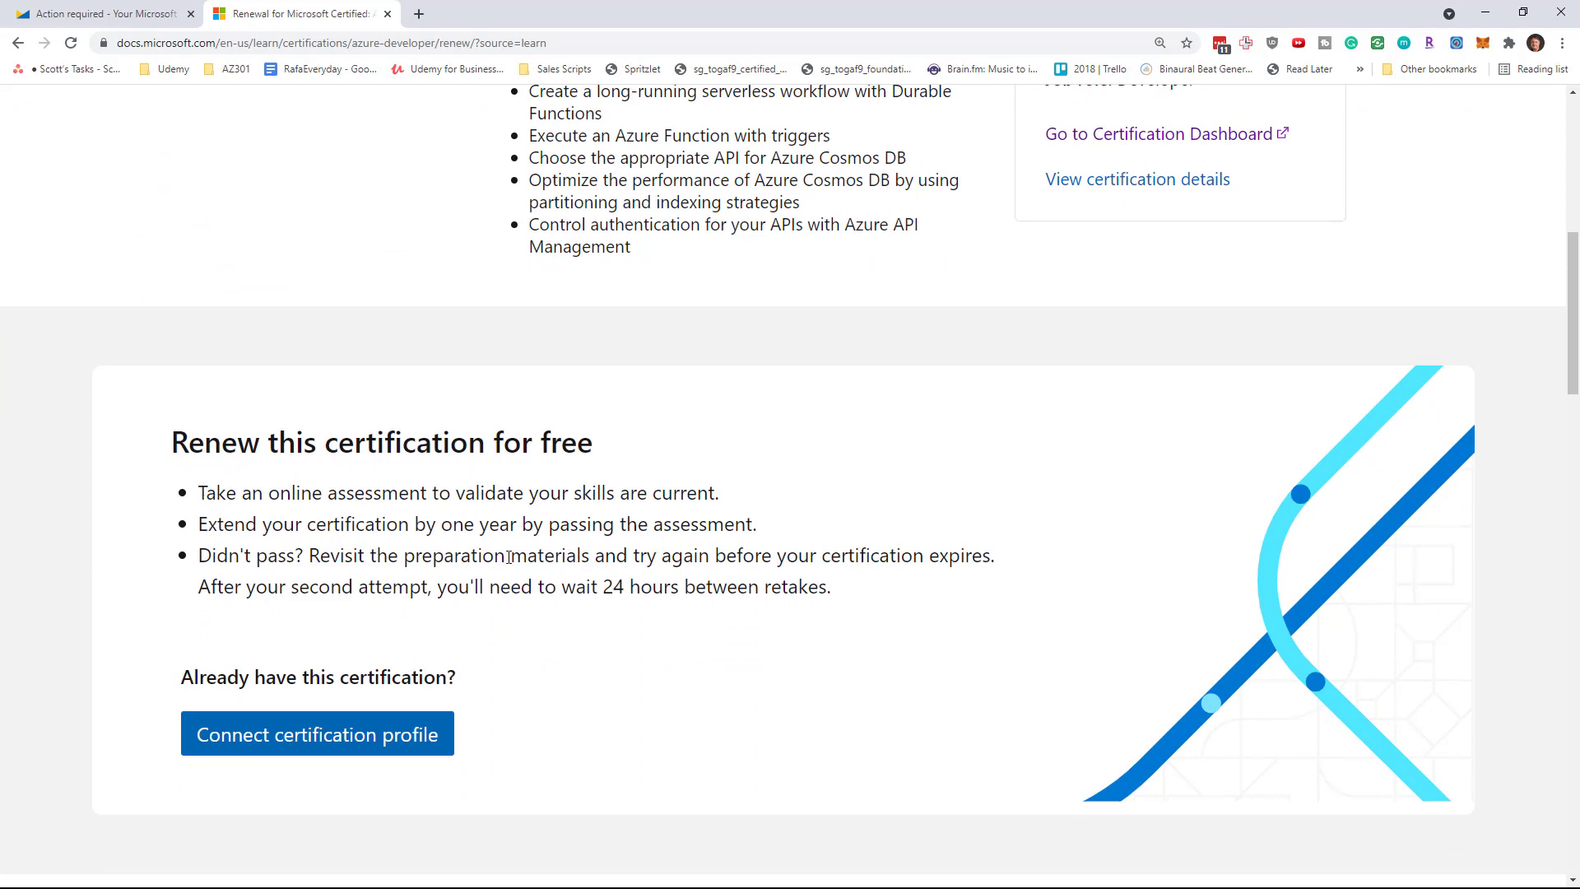
{"action": "left_click_drag", "start_coordinate": [199, 492], "coordinate": [765, 585]}
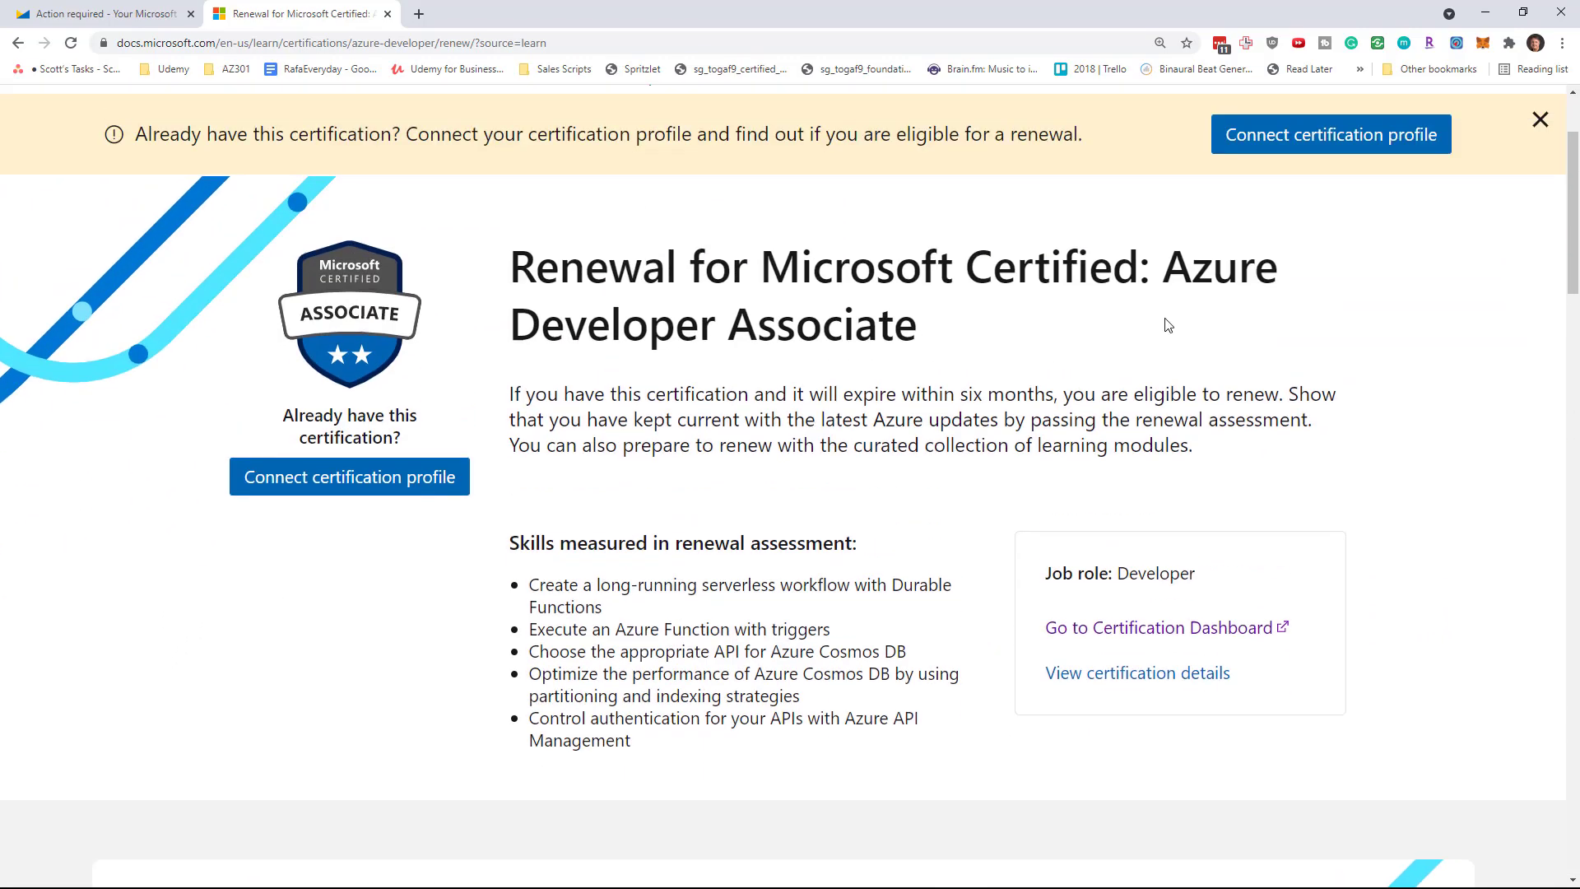
{"action": "mouse_move", "coordinate": [1287, 289]}
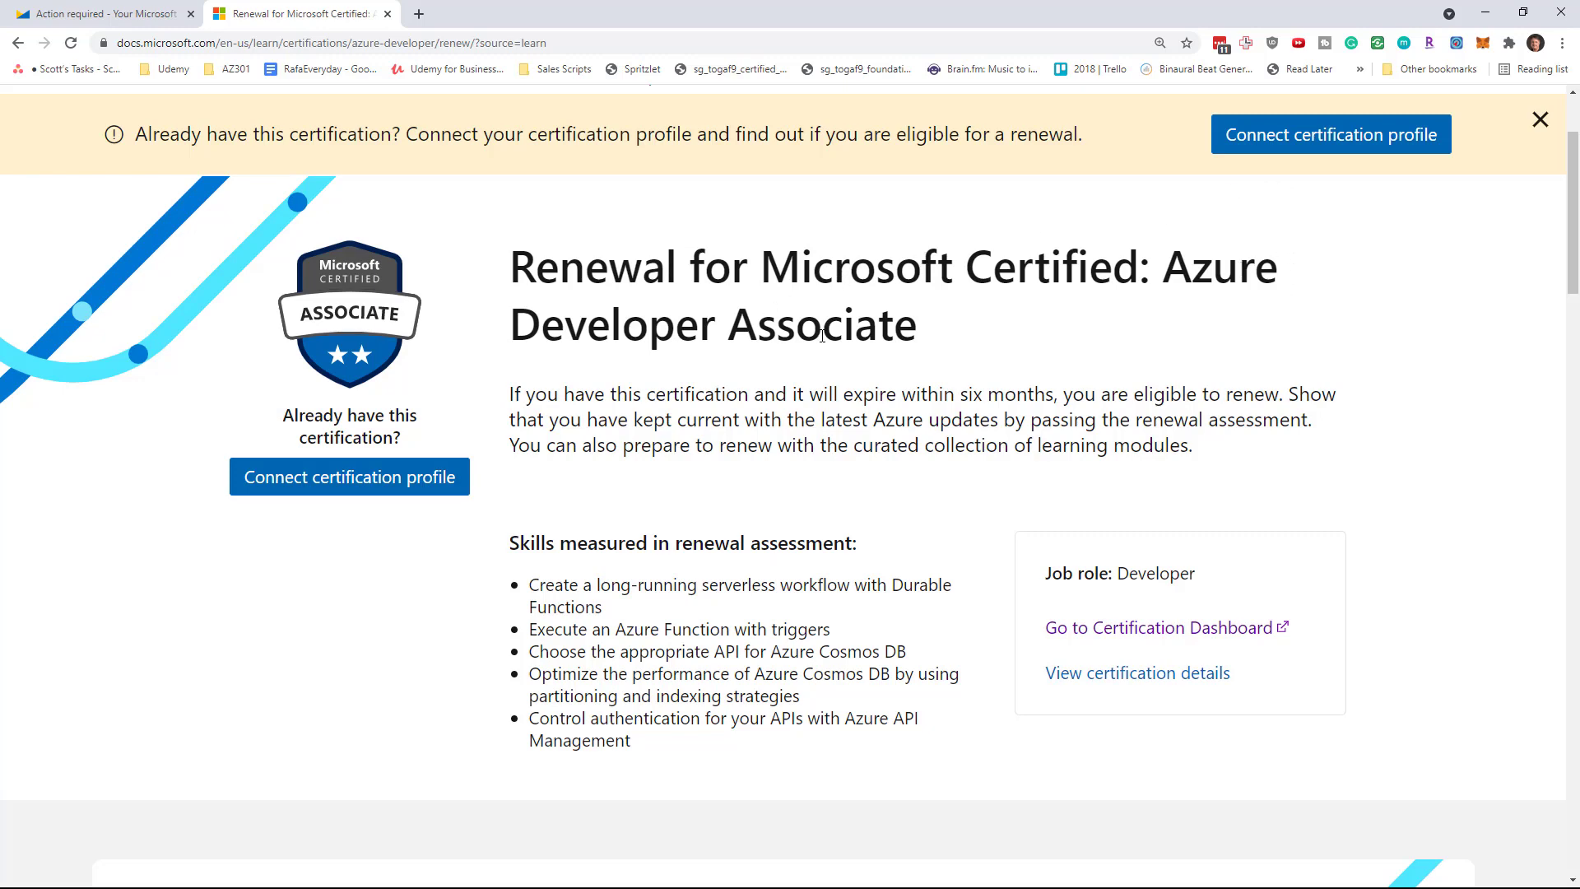
{"action": "mouse_move", "coordinate": [629, 388]}
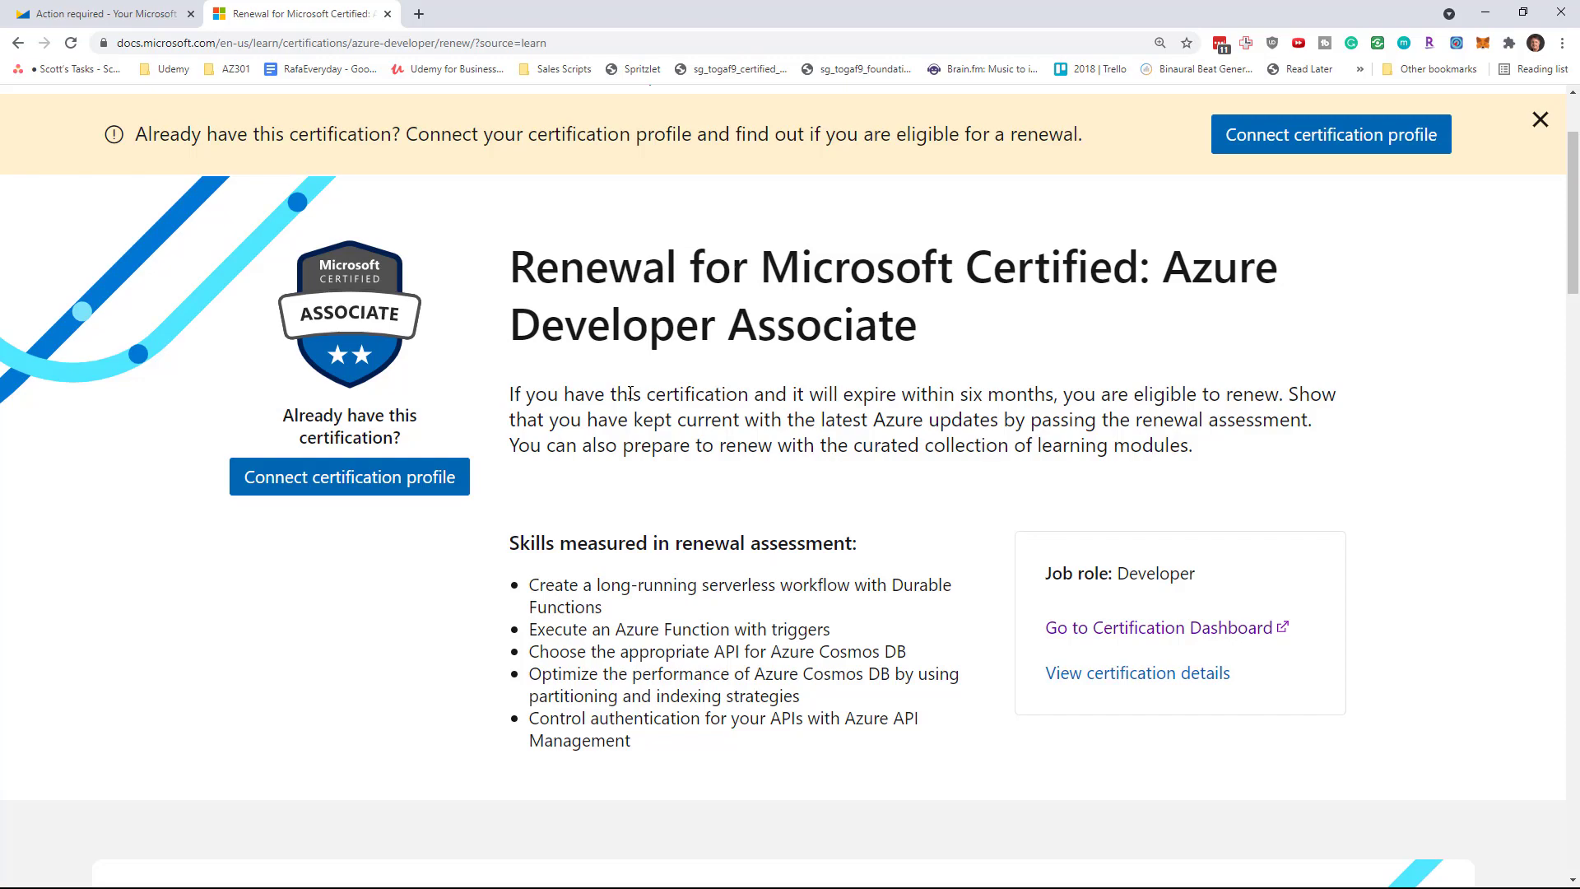
{"action": "scroll", "scroll_direction": "down", "scroll_amount": 3}
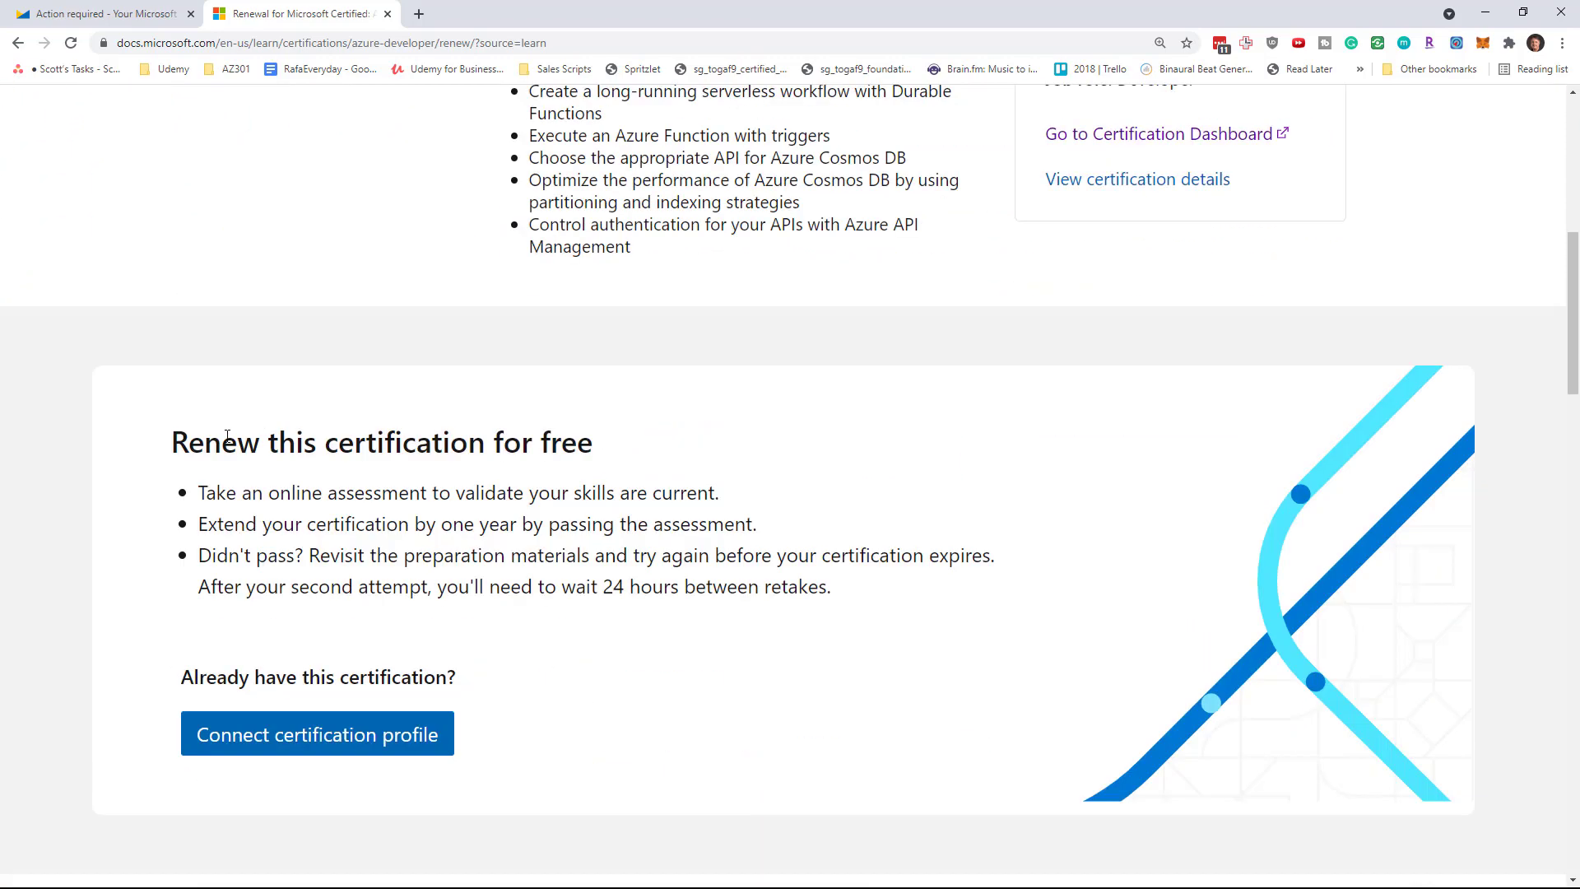
{"action": "left_click", "coordinate": [99, 13]}
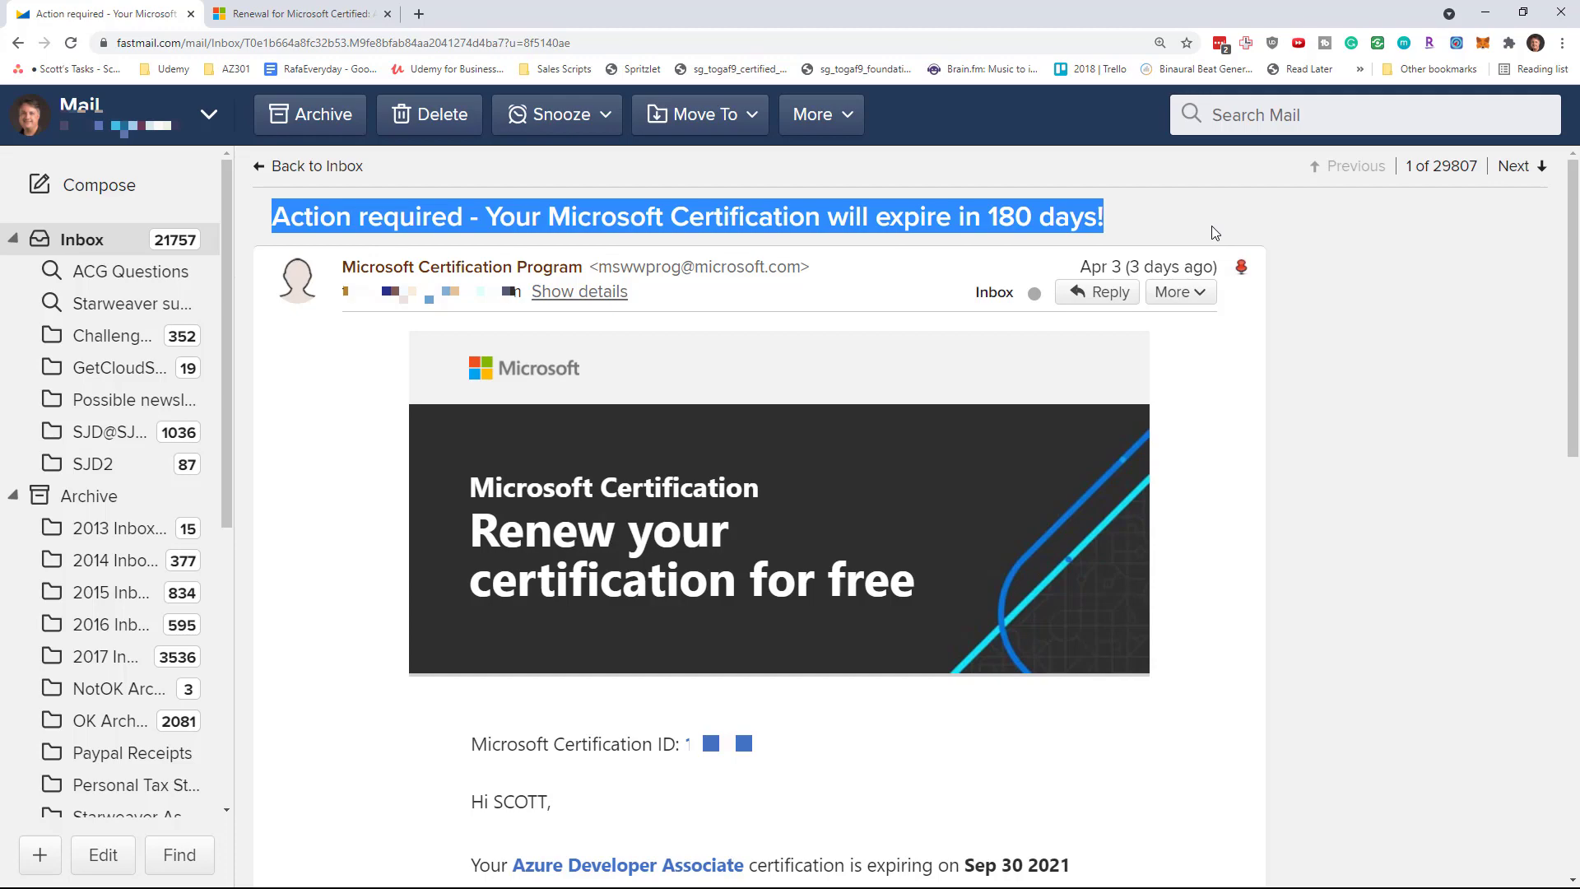
{"action": "left_click", "coordinate": [304, 13]}
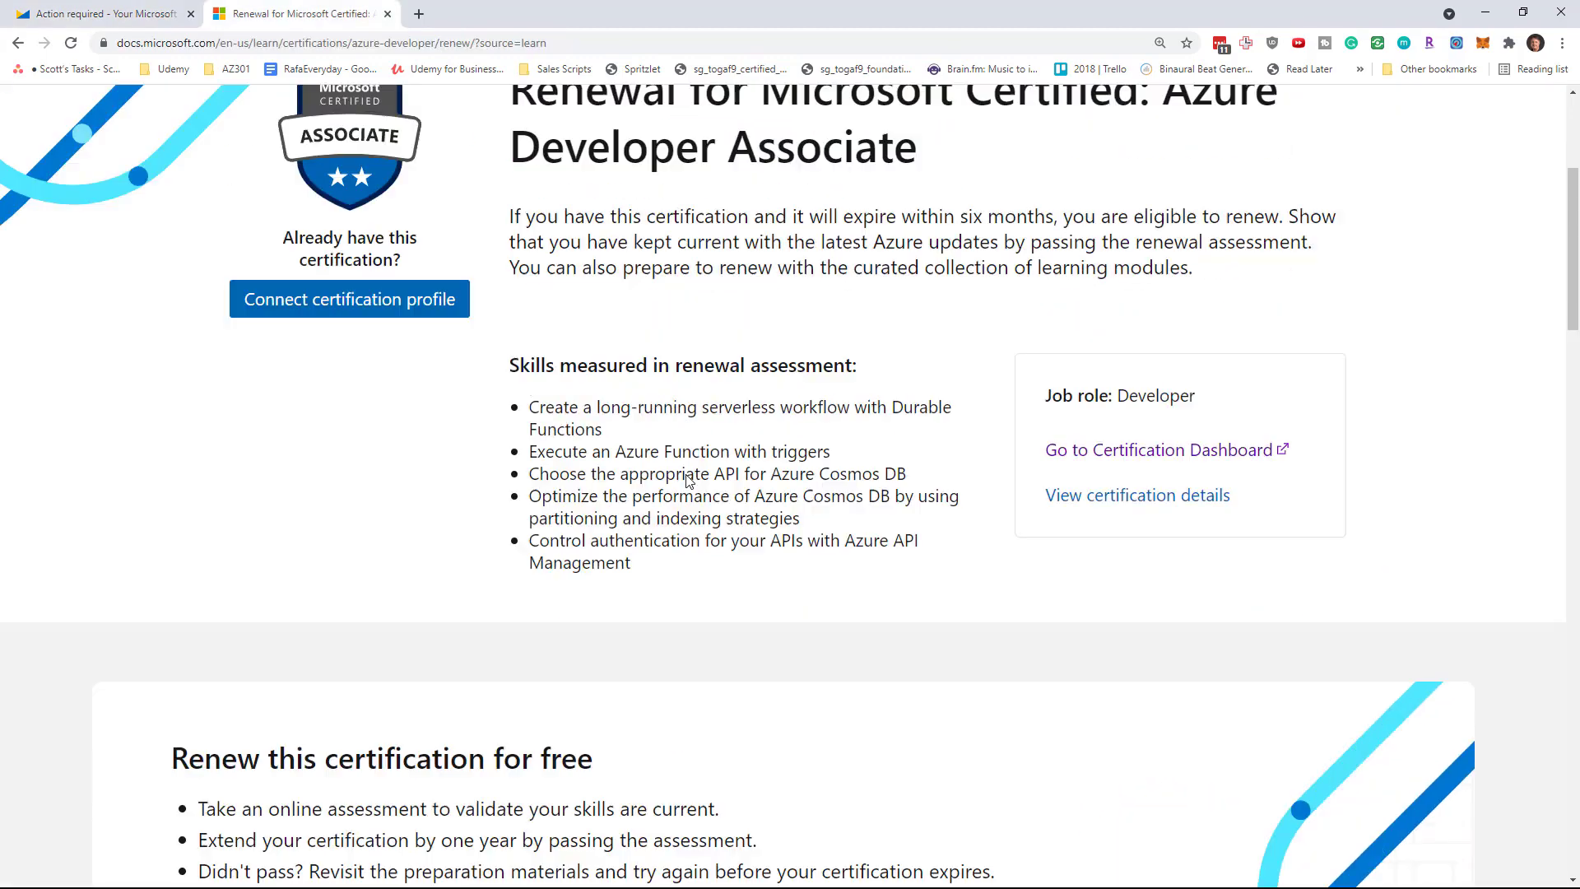
{"action": "scroll", "scroll_direction": "down", "scroll_amount": 3}
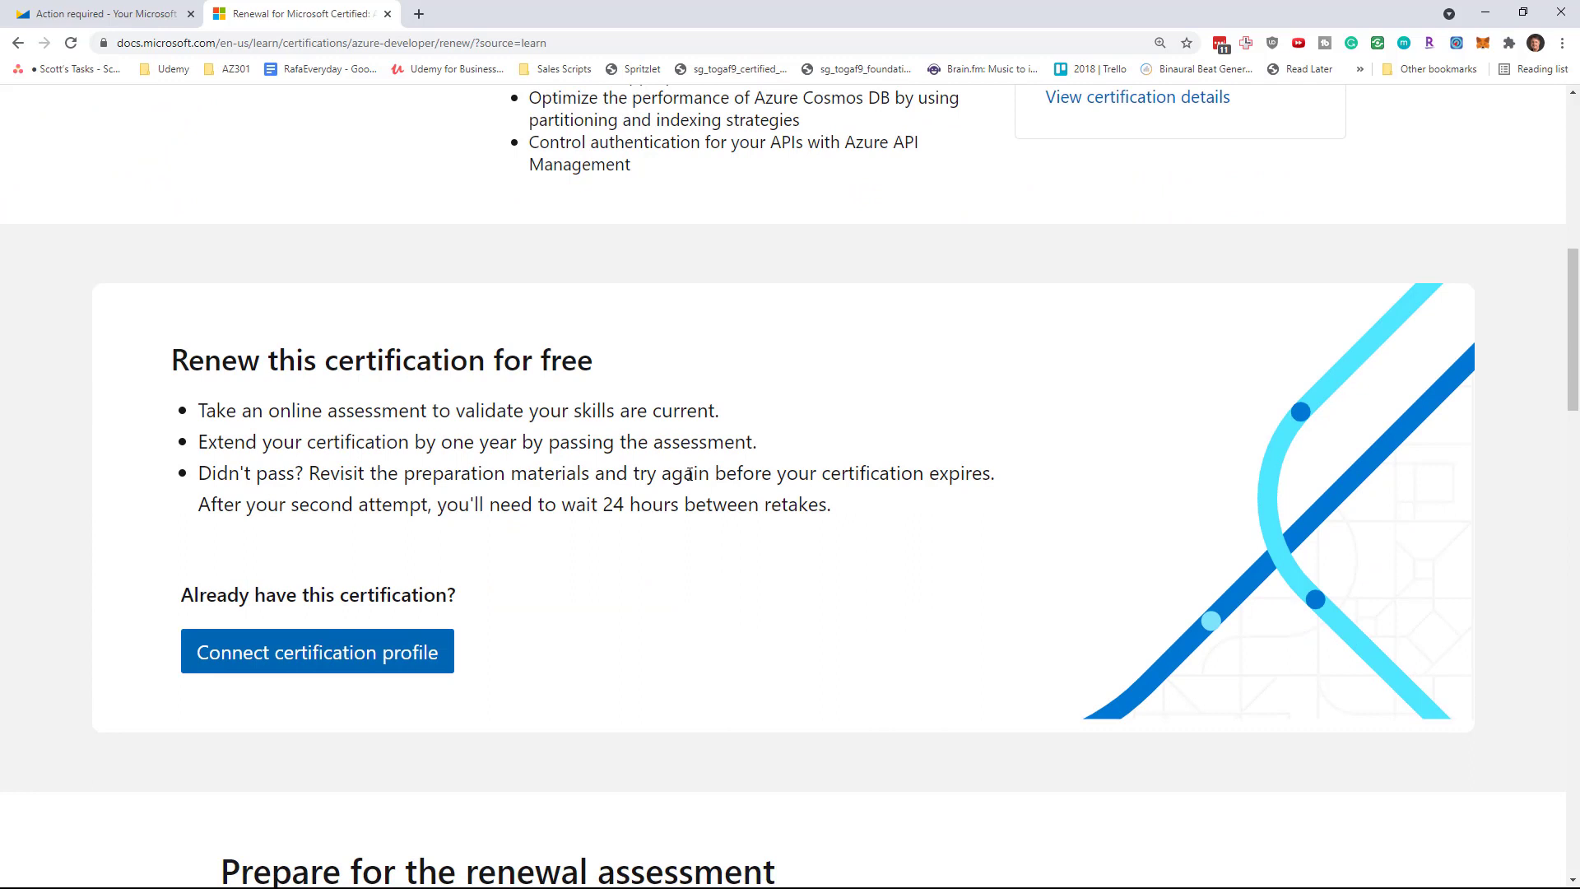